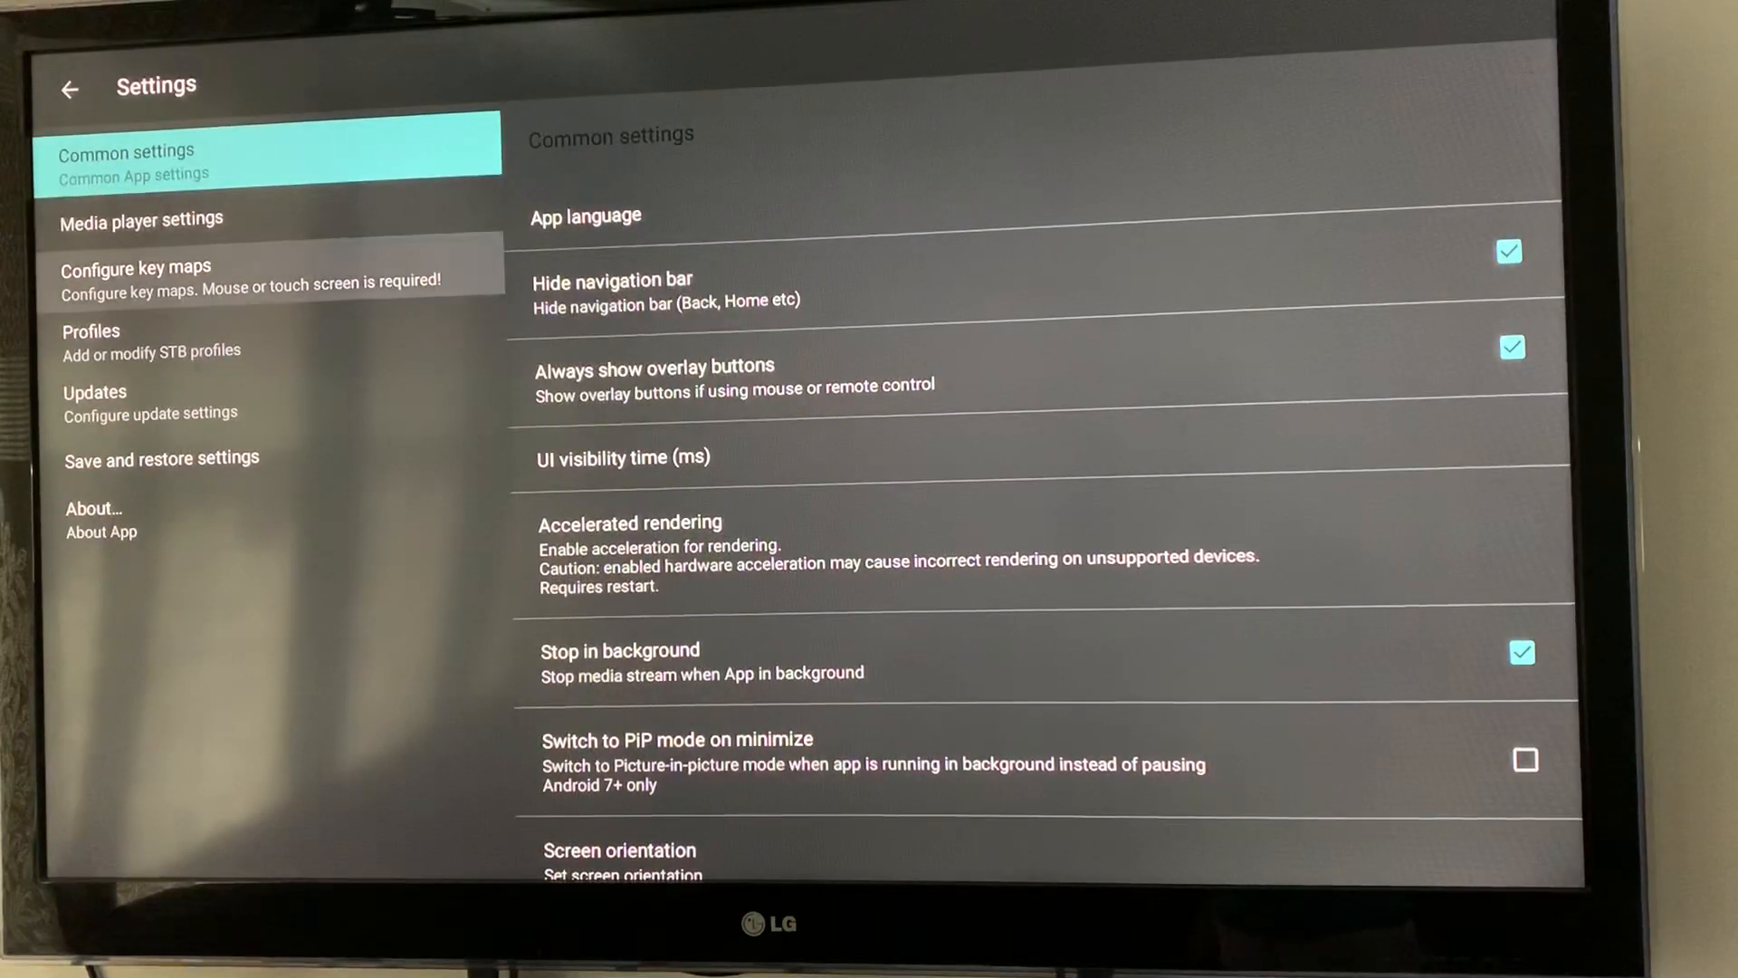
- Open the Profiles list and select 'New profile #c57662' to view its settings
{"action": "left_click", "coordinate": [149, 341]}
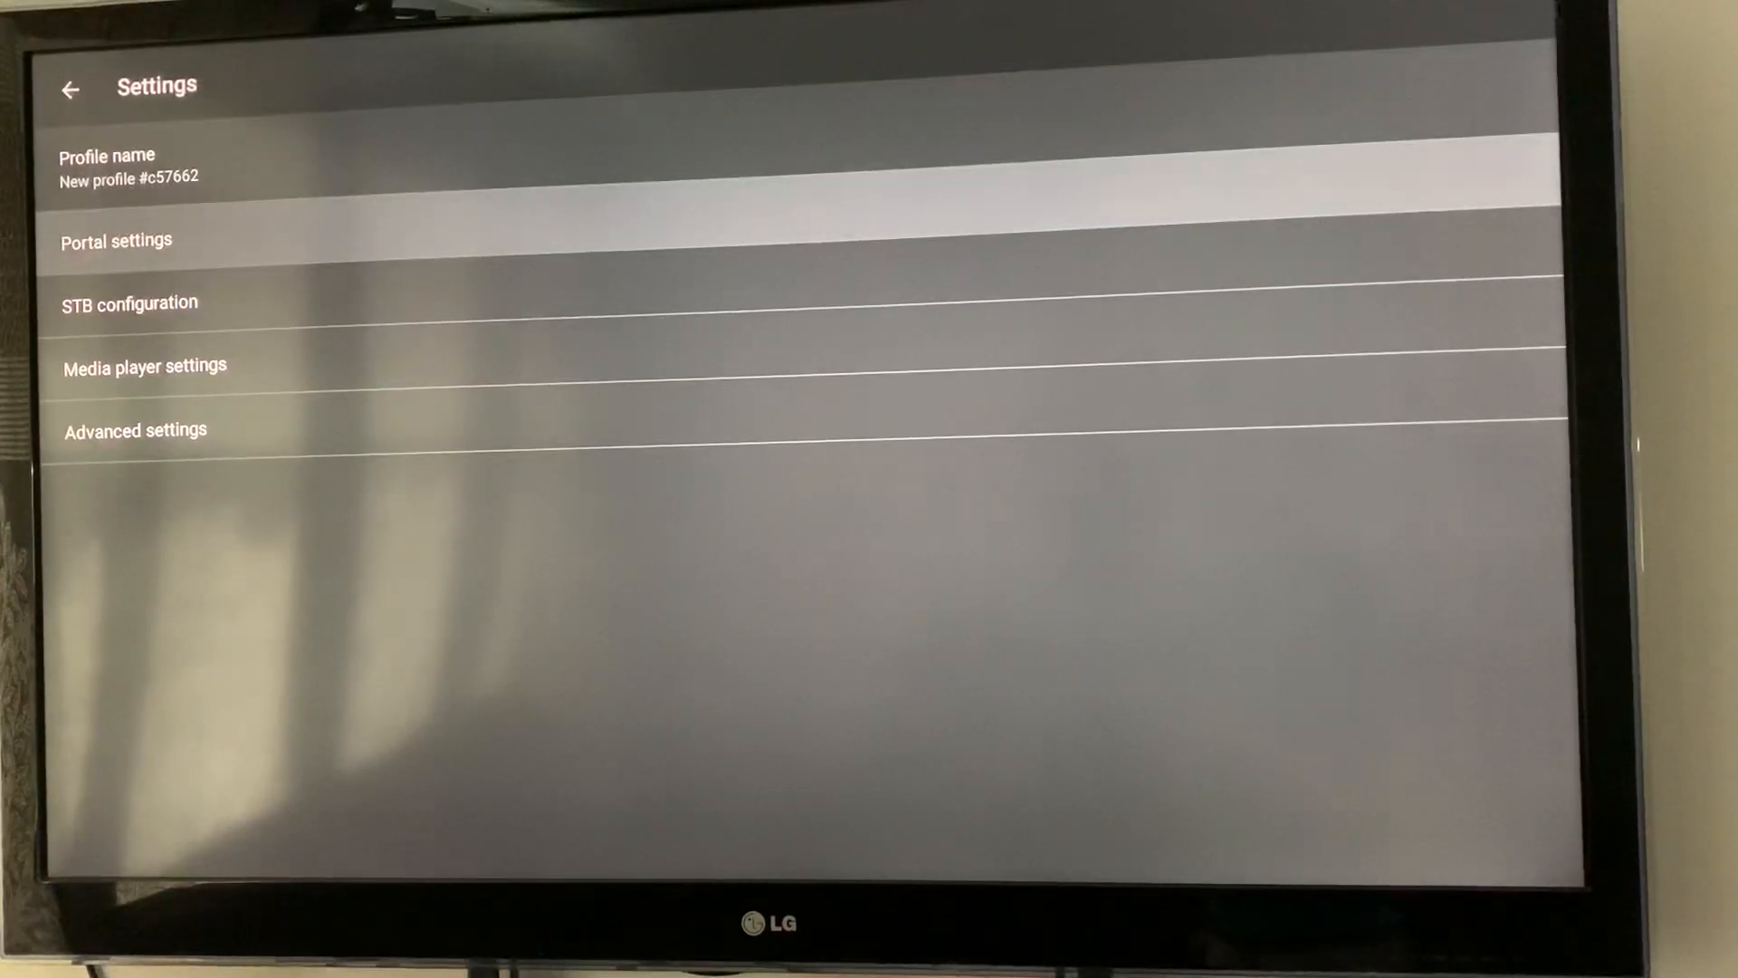
{"action": "left_click", "coordinate": [115, 240]}
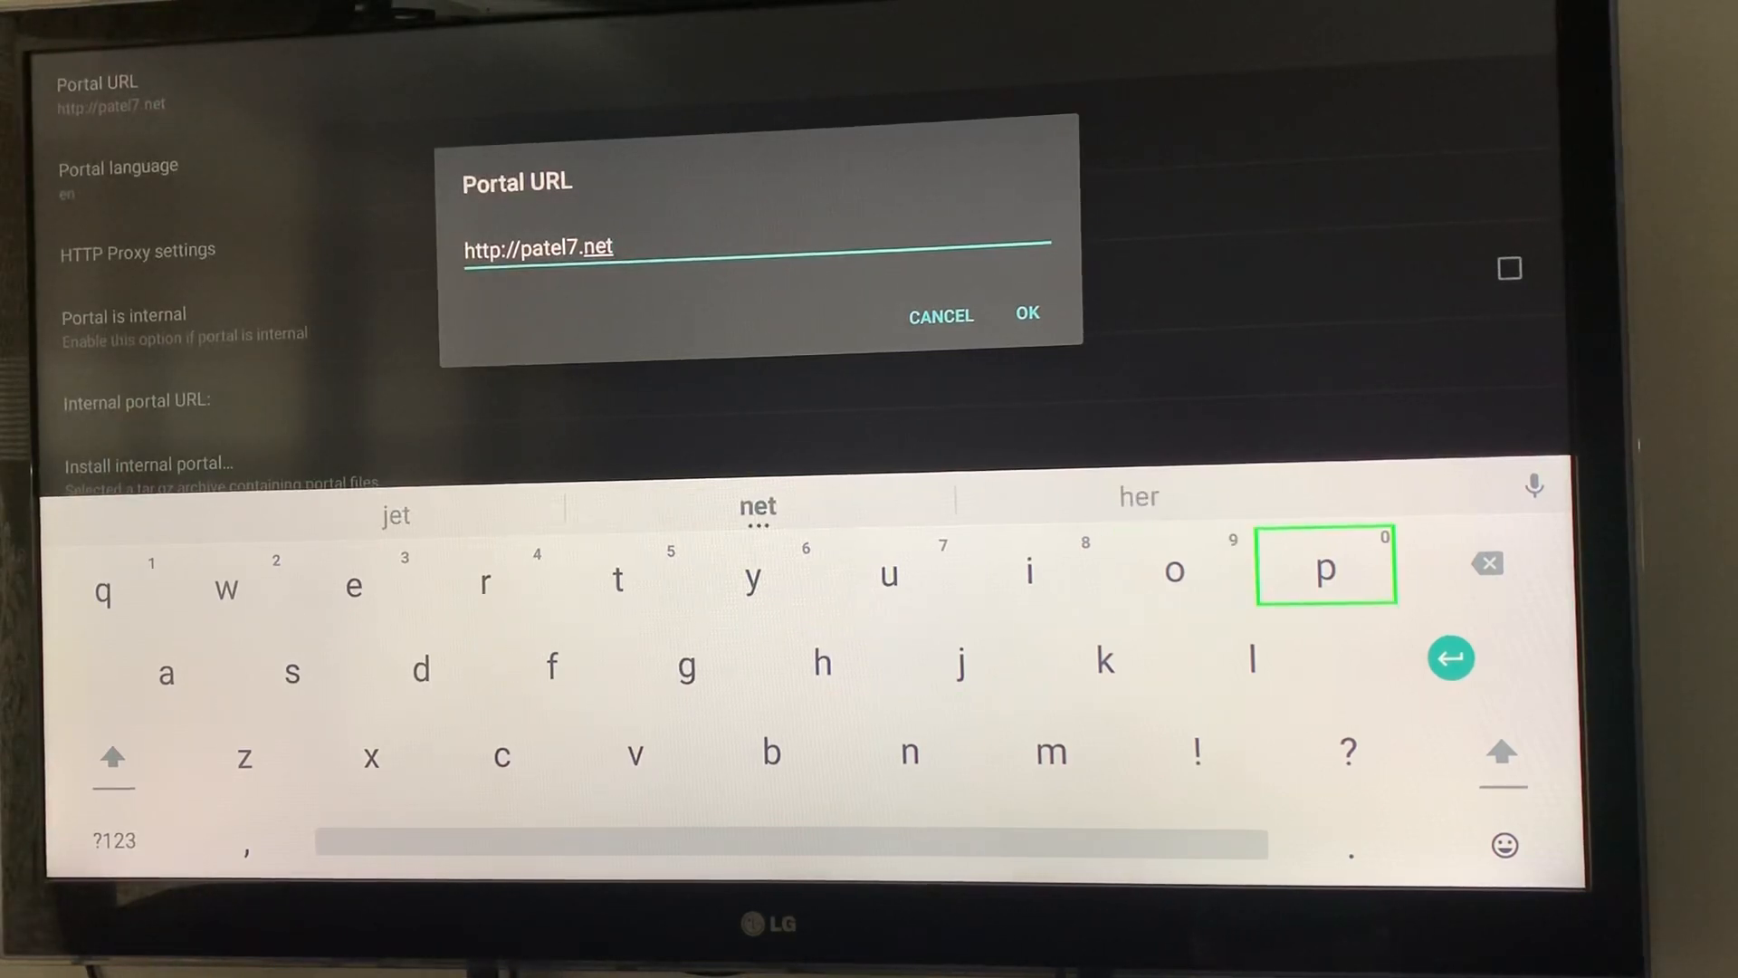
{"action": "left_click", "coordinate": [1486, 563]}
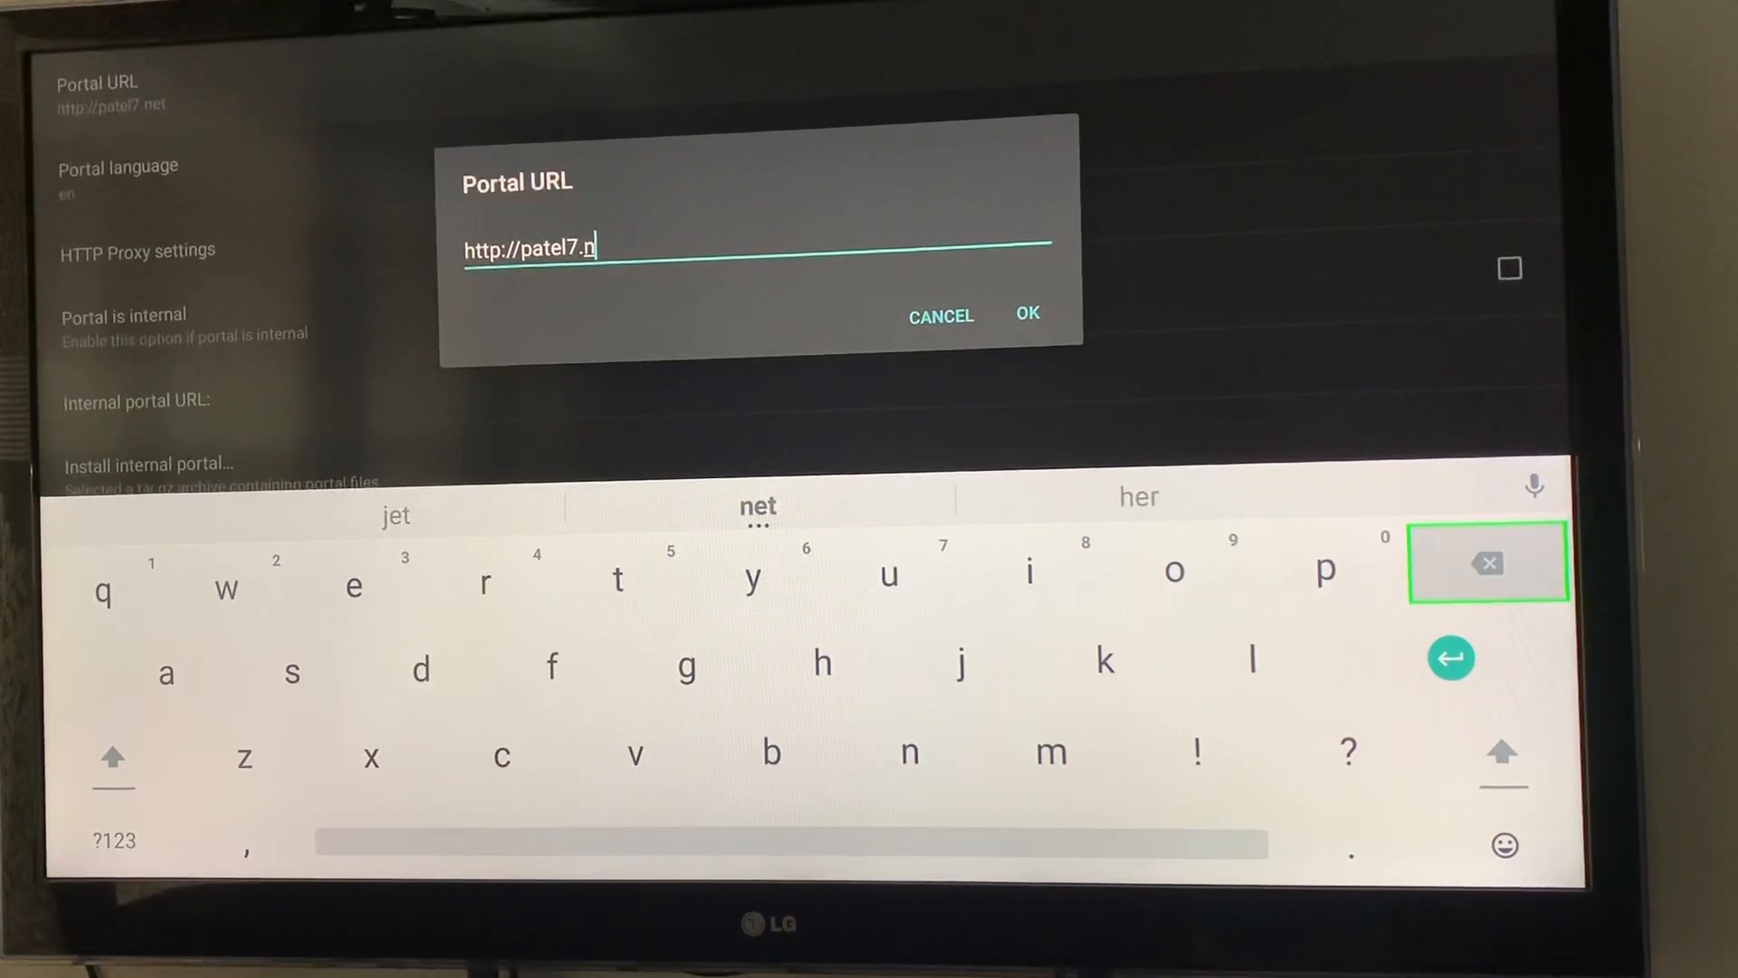
{"action": "left_click", "coordinate": [1487, 563]}
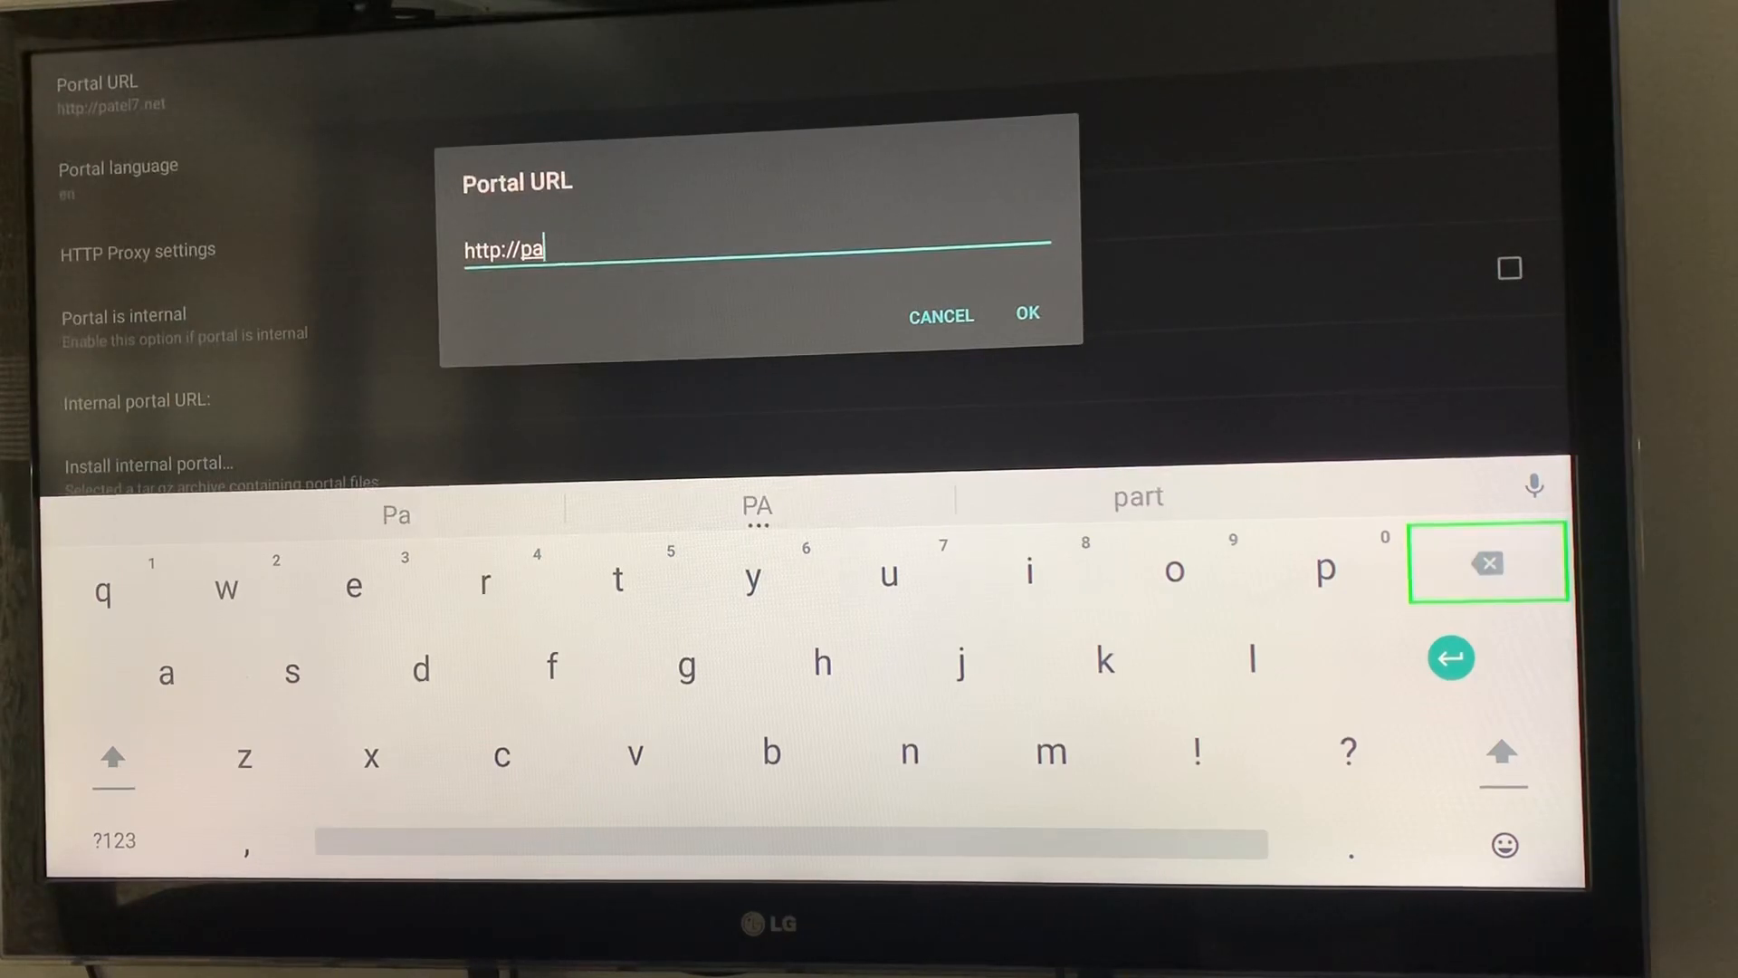
{"action": "left_click", "coordinate": [1487, 563]}
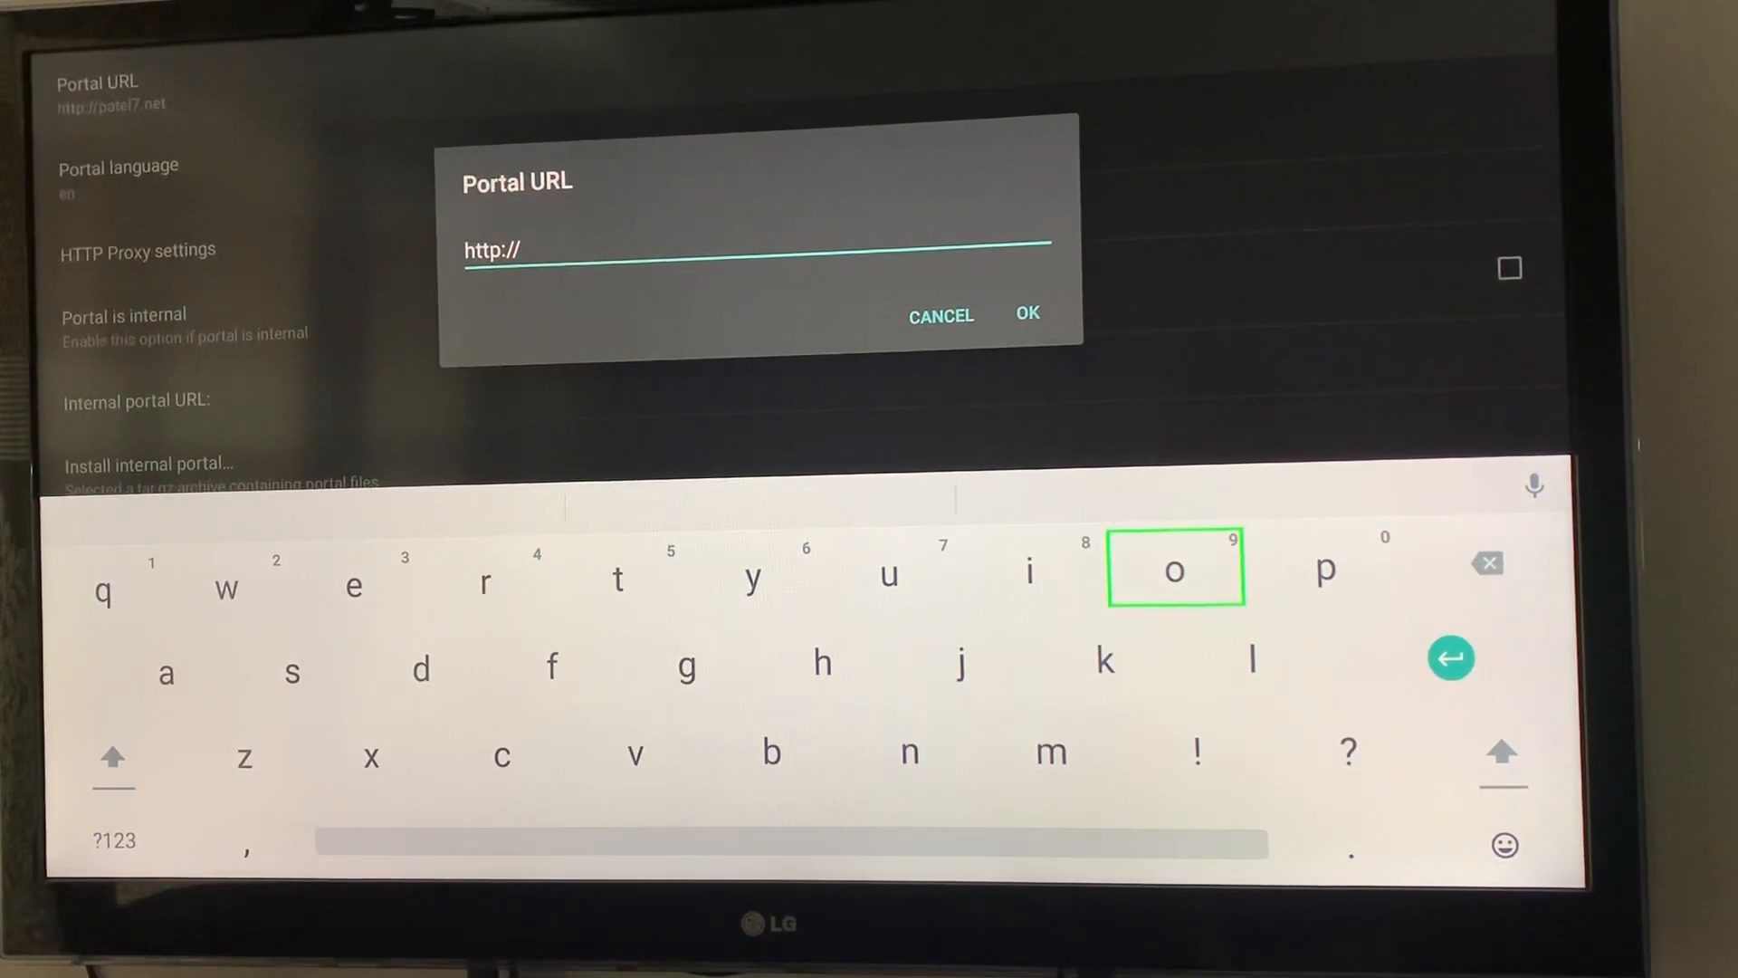
{"action": "mouse_move", "coordinate": [617, 578]}
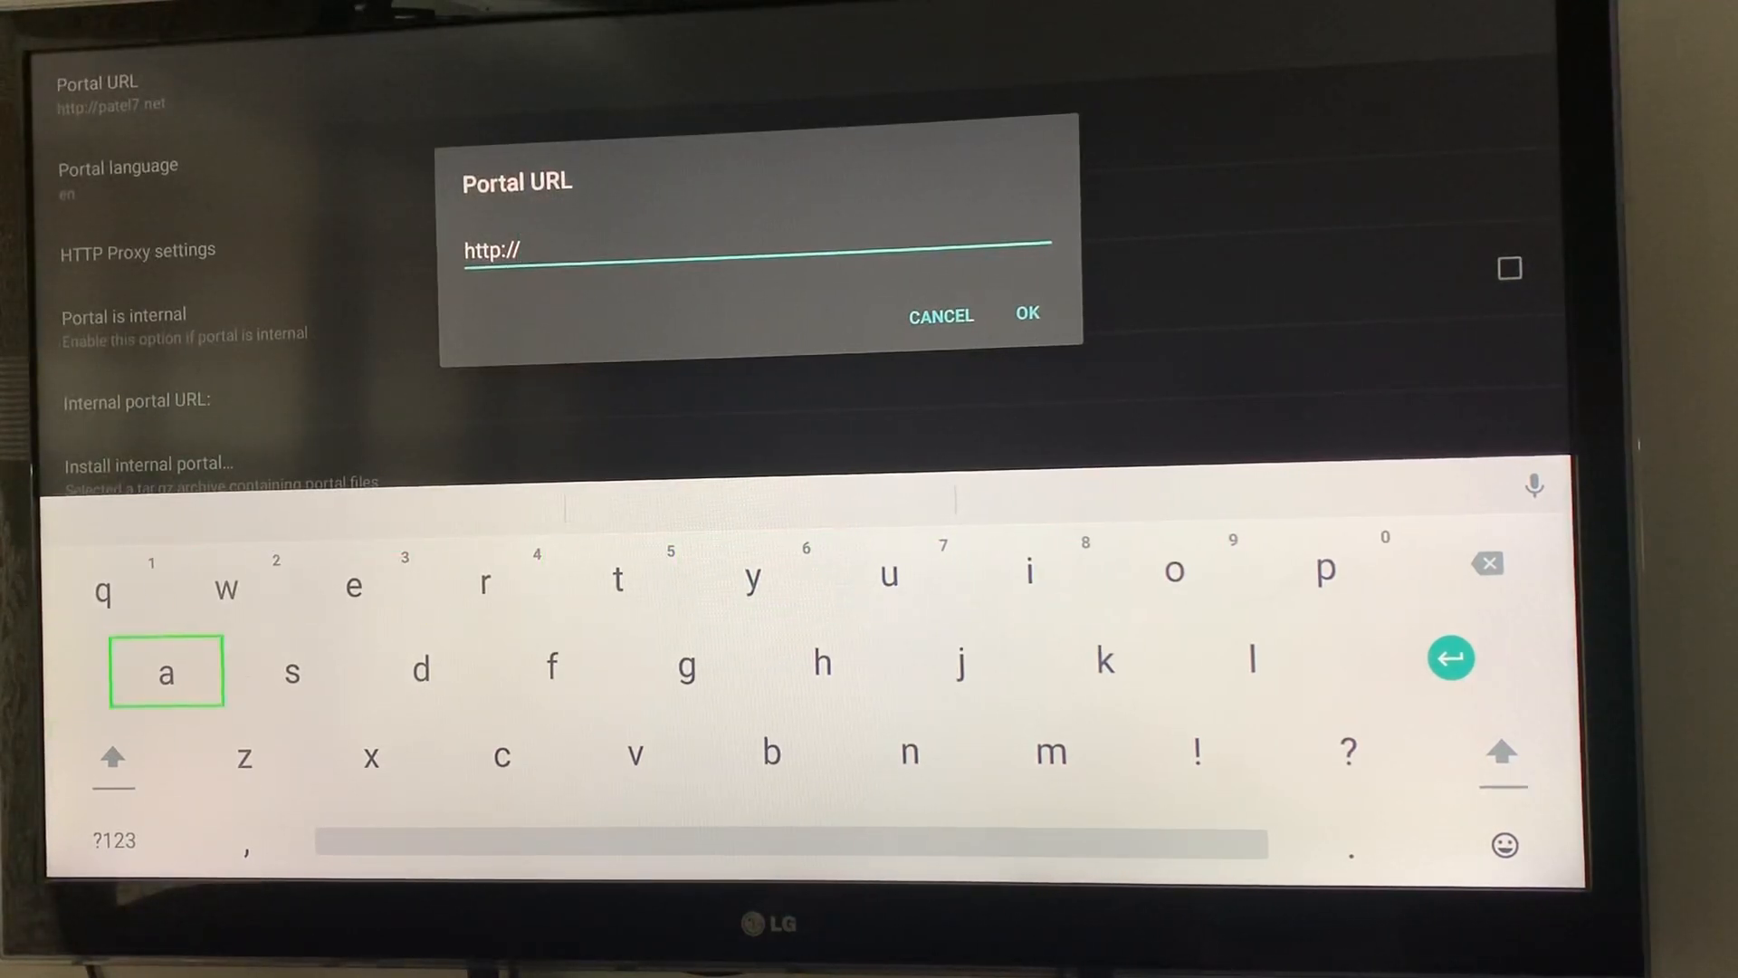
{"action": "left_click", "coordinate": [112, 839]}
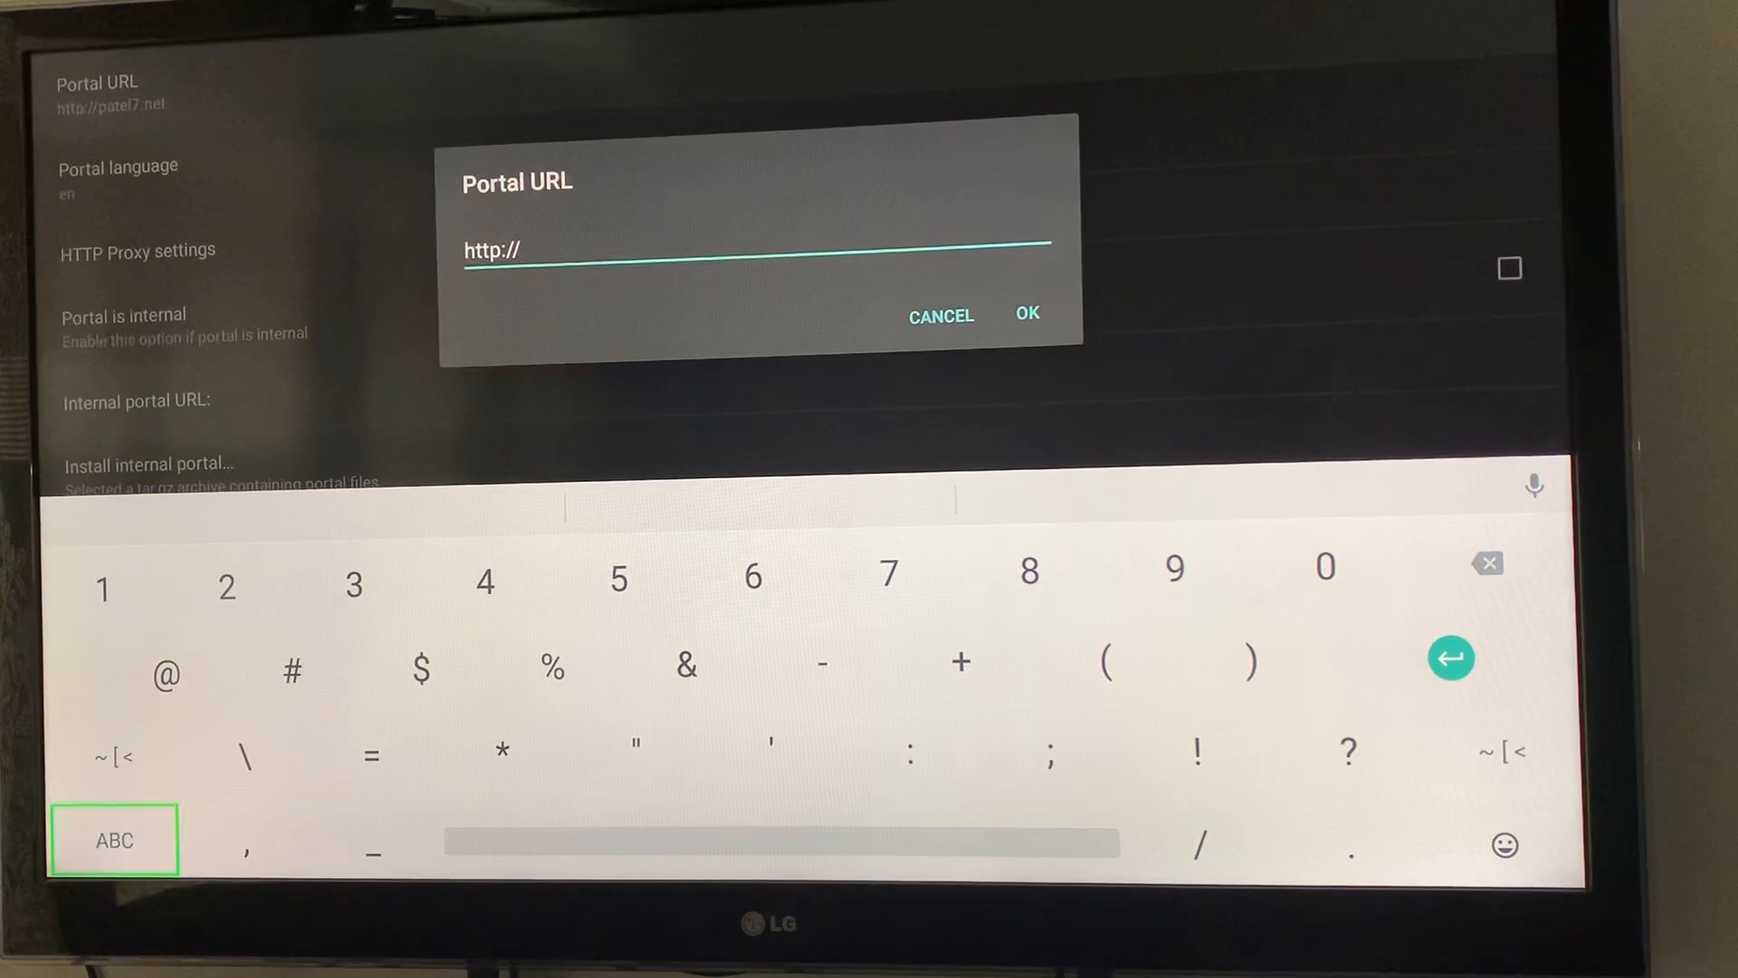
{"action": "mouse_move", "coordinate": [483, 579]}
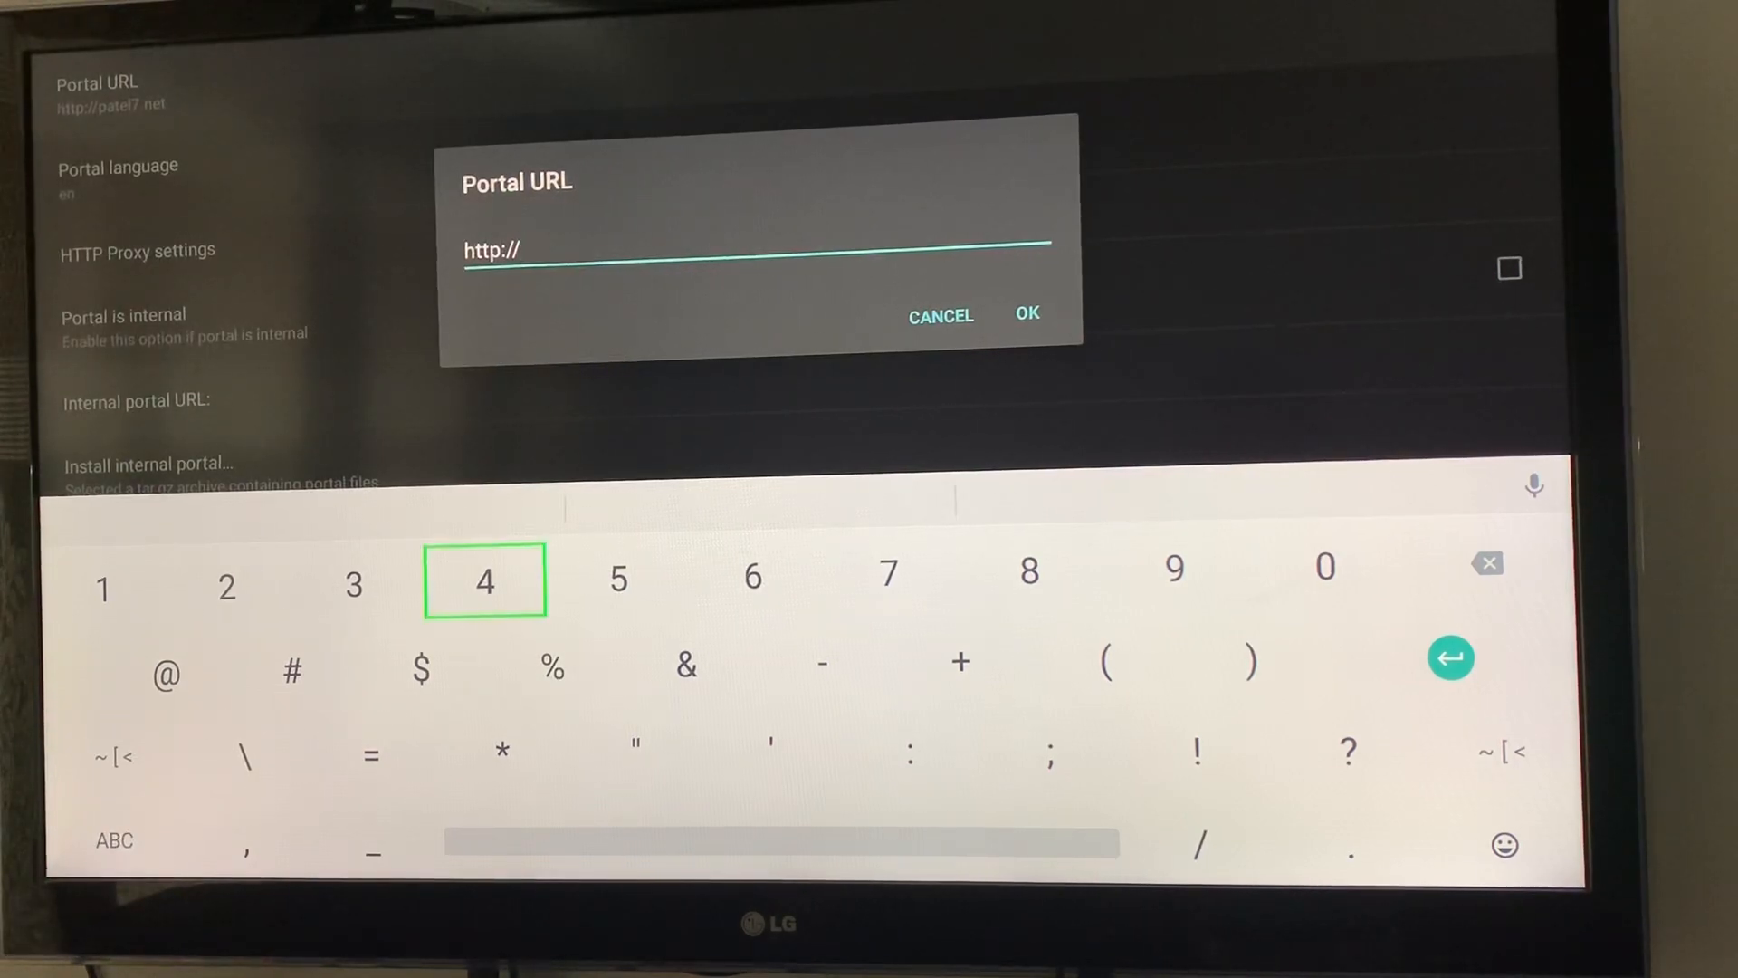
{"action": "left_click", "coordinate": [483, 579]}
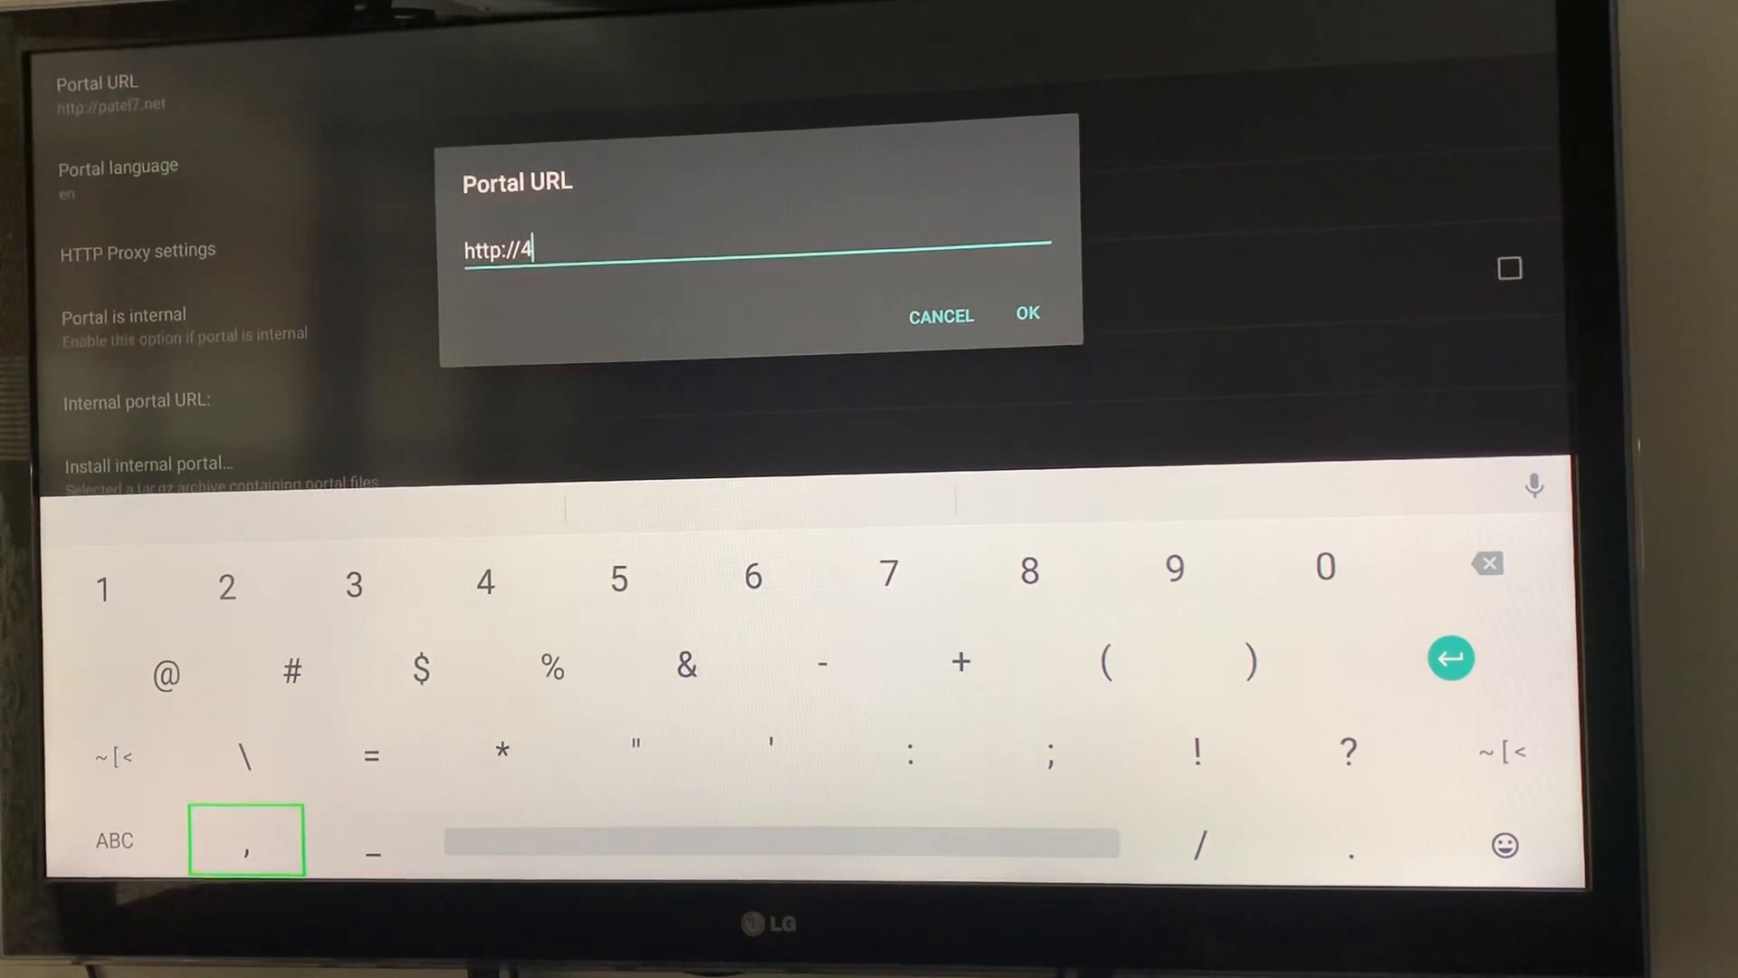
{"action": "left_click", "coordinate": [113, 840]}
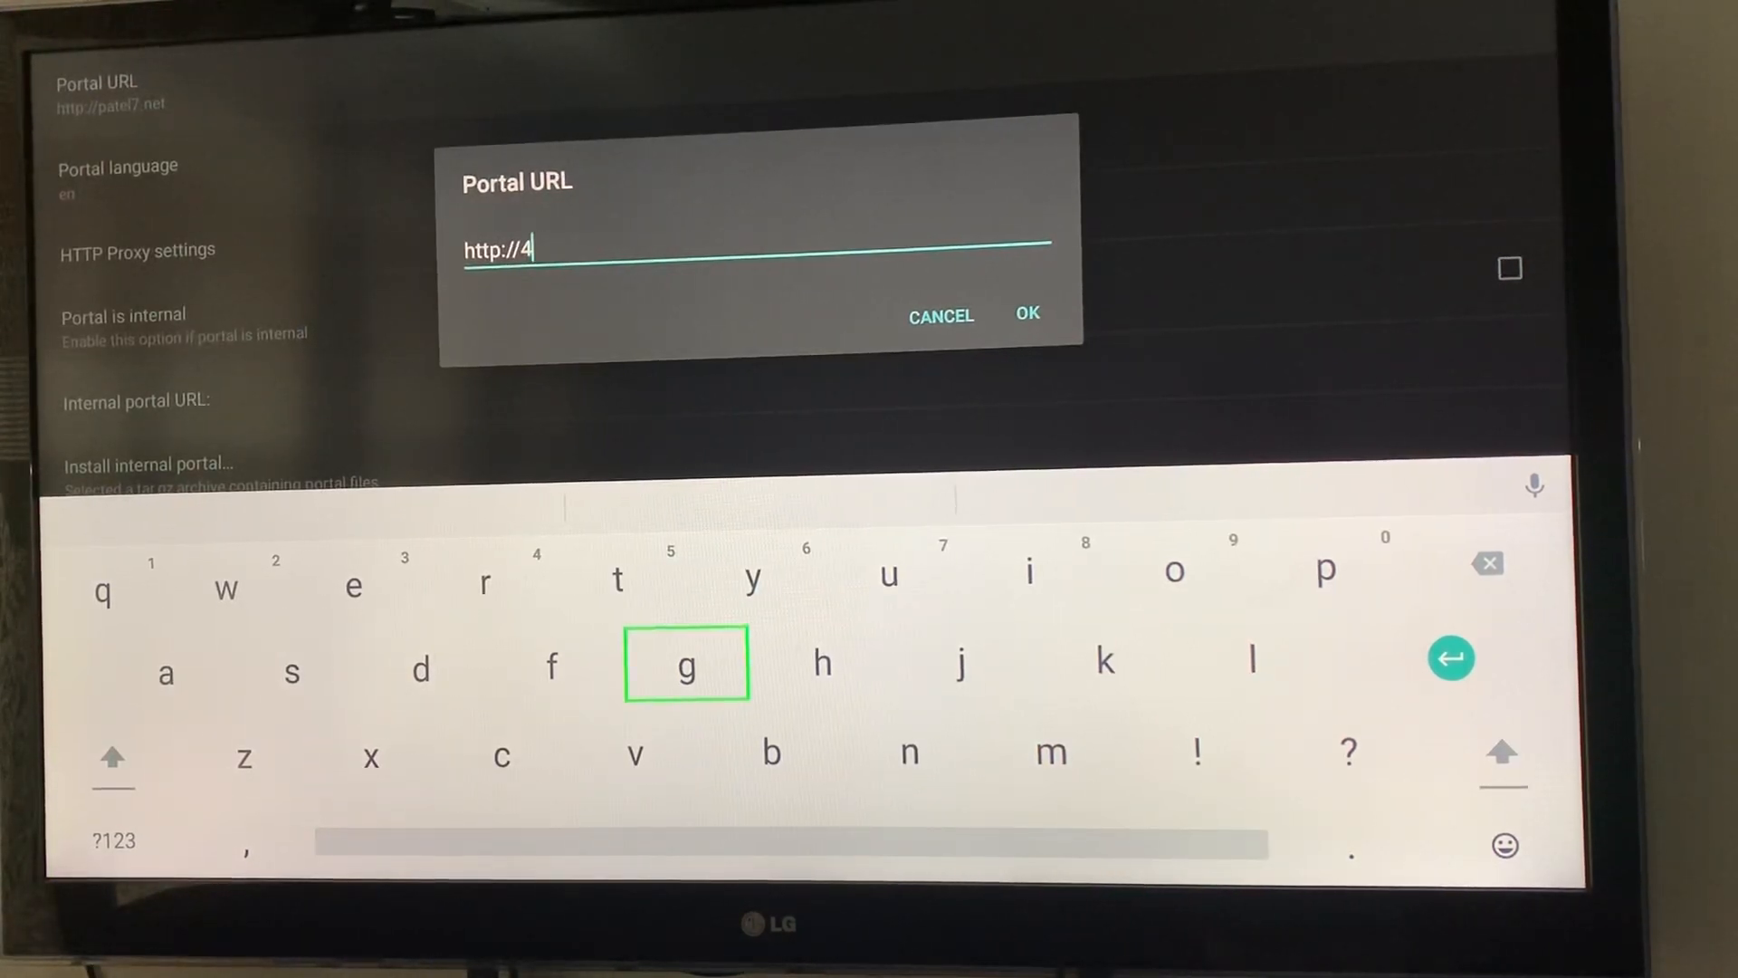
{"action": "left_click", "coordinate": [1104, 660]}
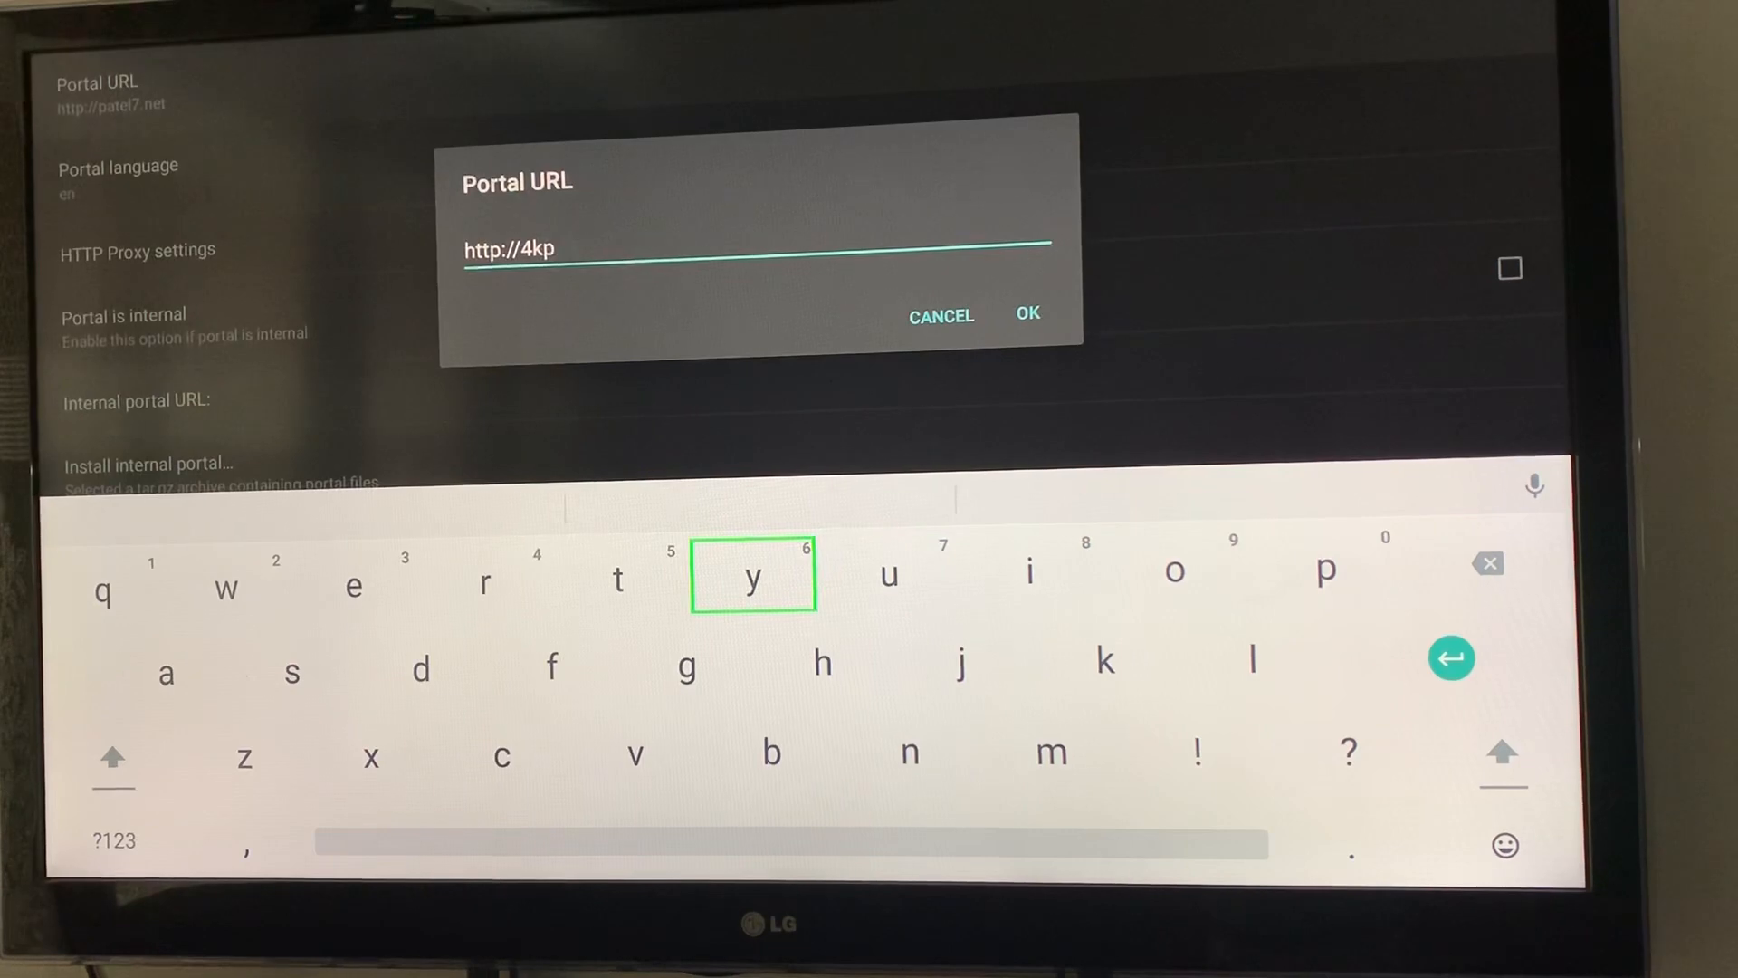
{"action": "mouse_move", "coordinate": [165, 672]}
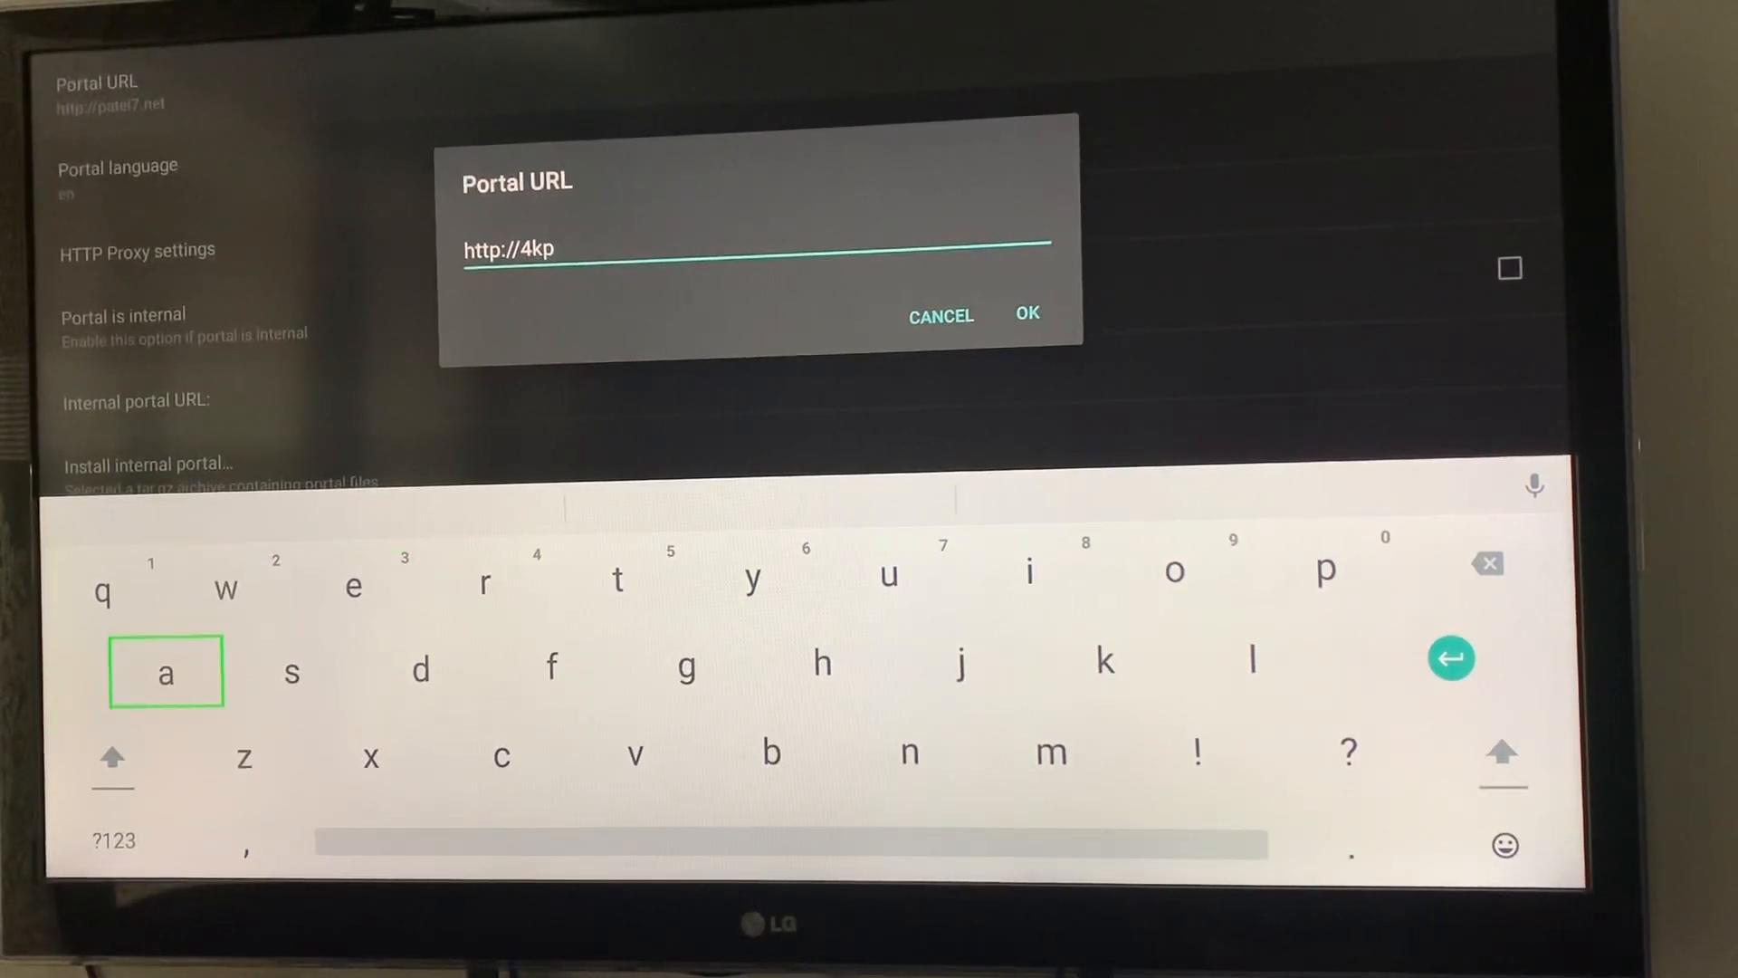
{"action": "left_click", "coordinate": [165, 672]}
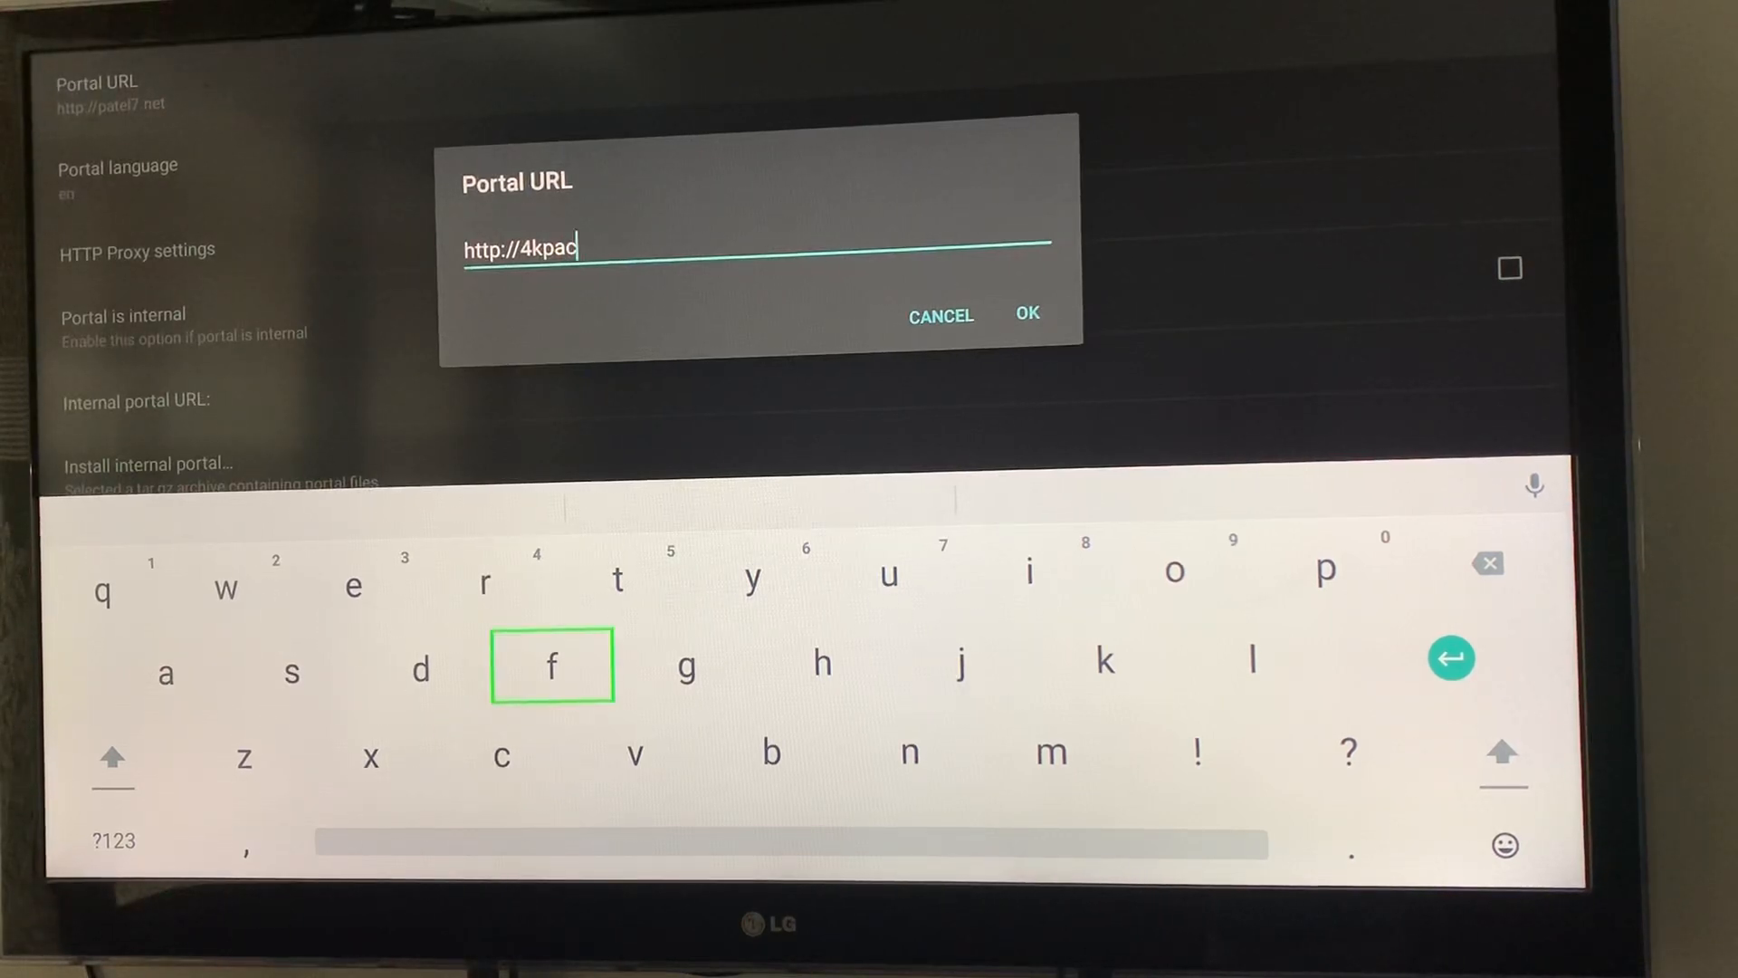
{"action": "mouse_move", "coordinate": [1105, 660]}
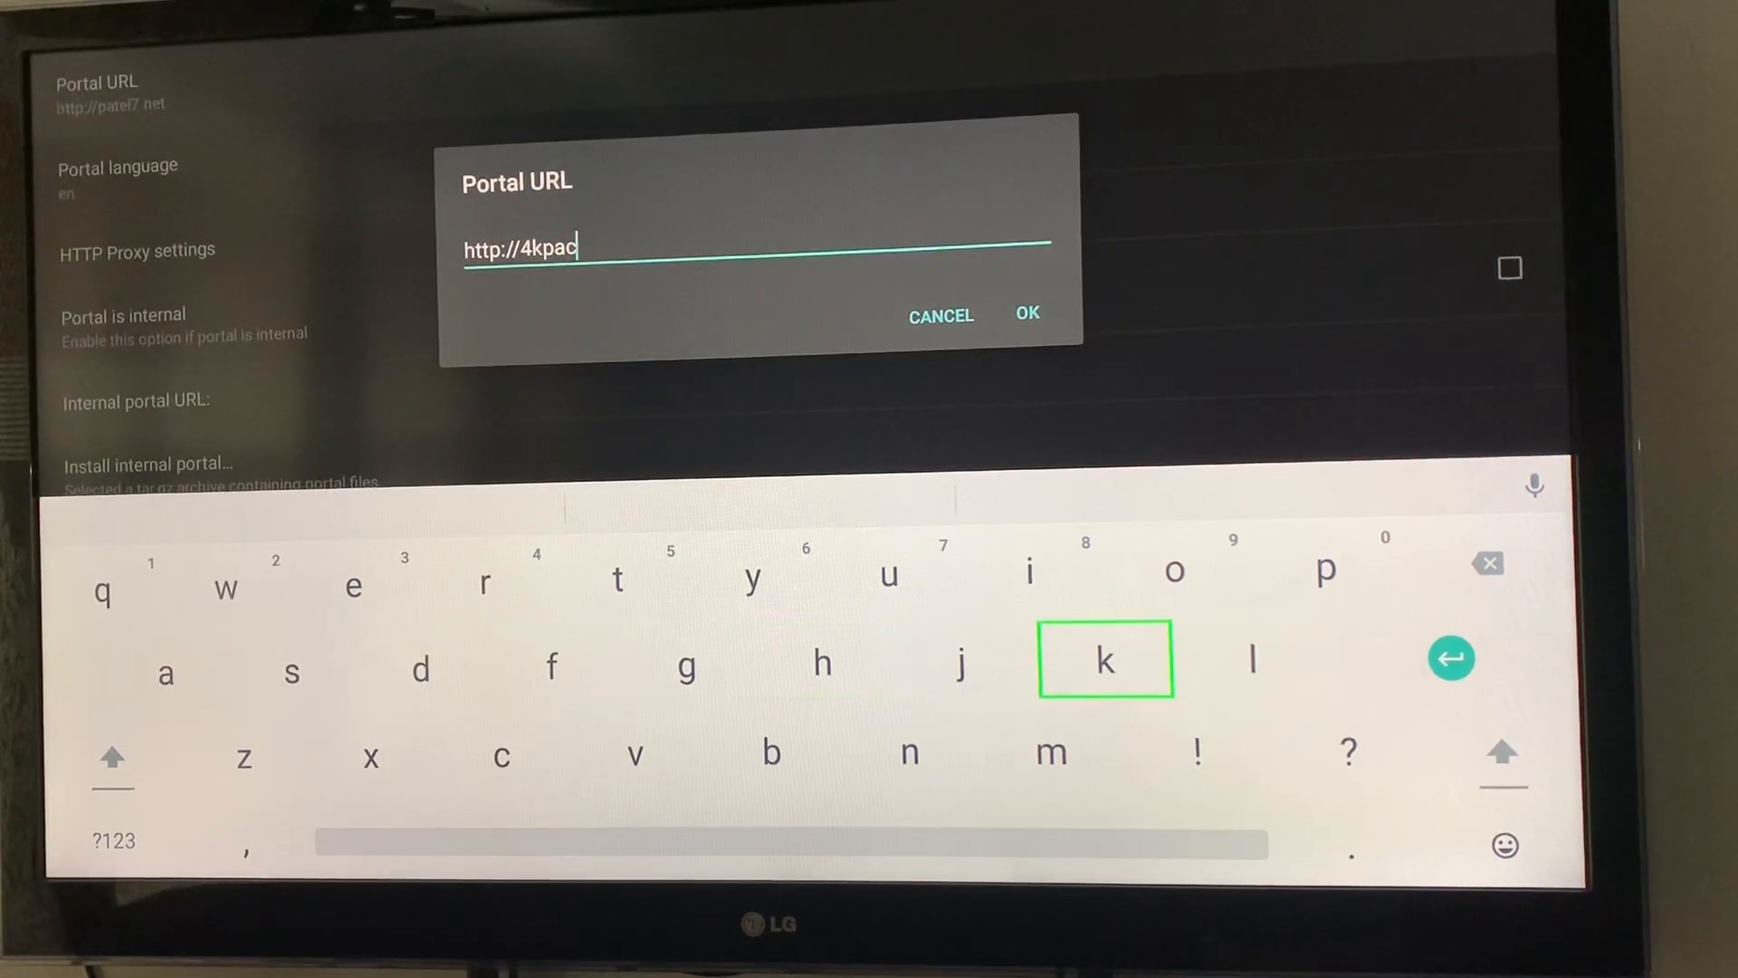
{"action": "left_click", "coordinate": [1105, 658]}
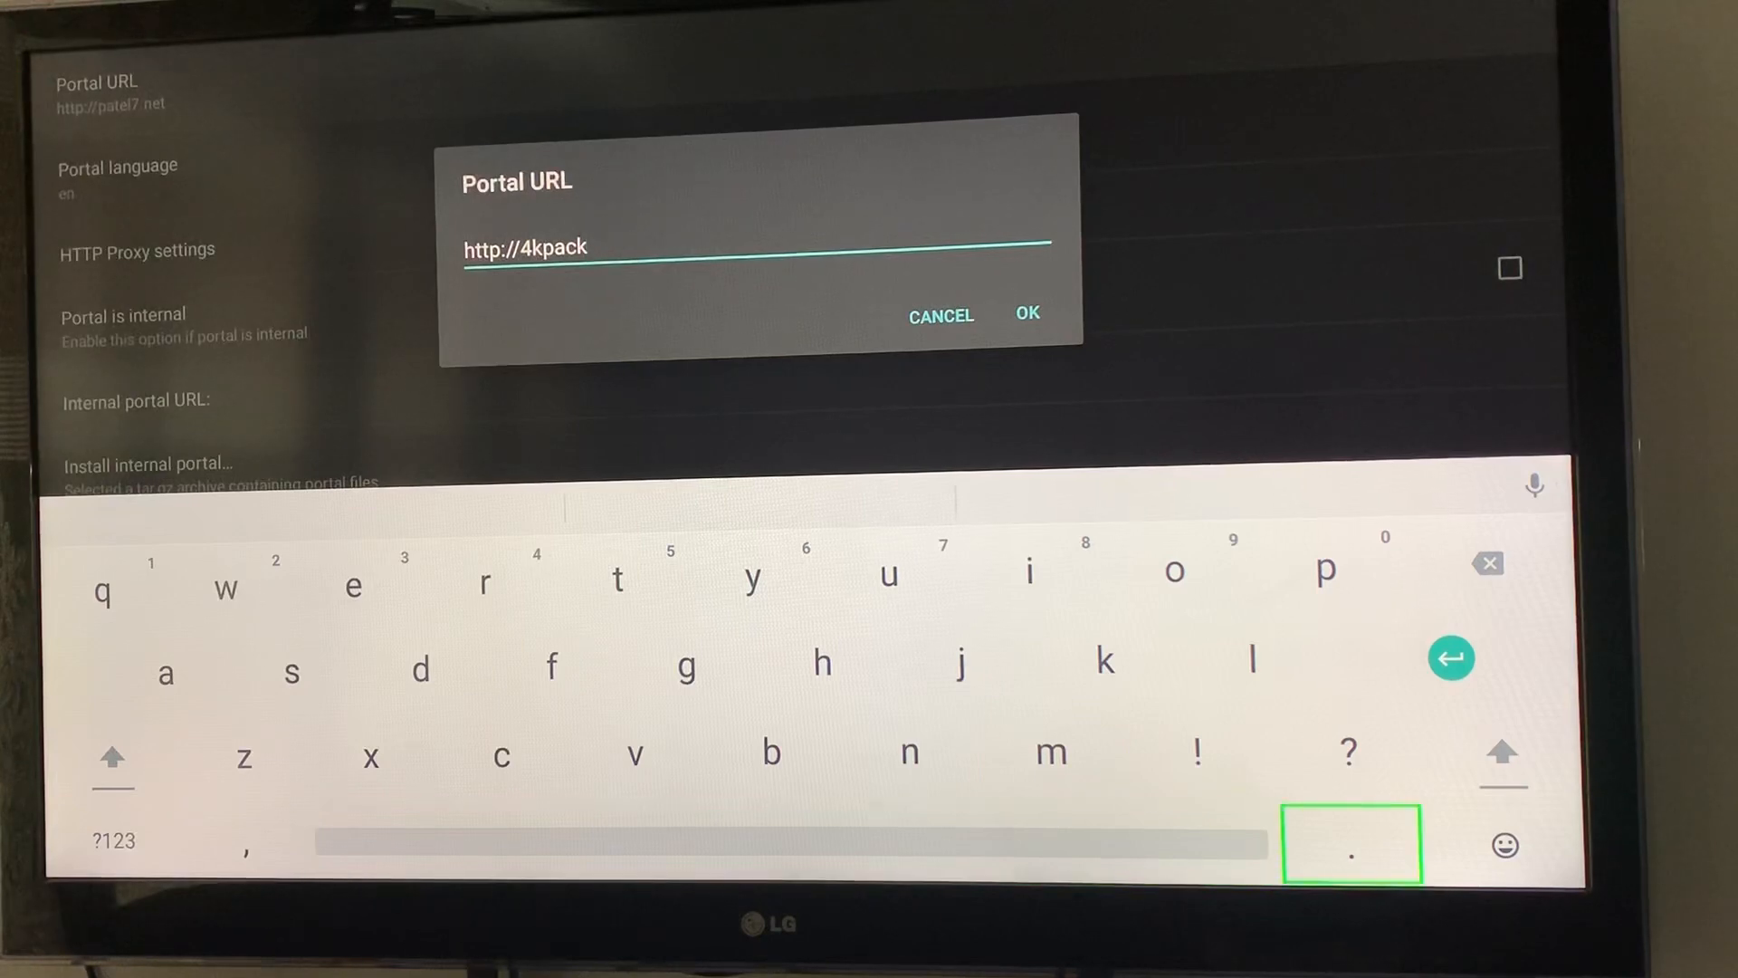
{"action": "left_click", "coordinate": [1349, 844]}
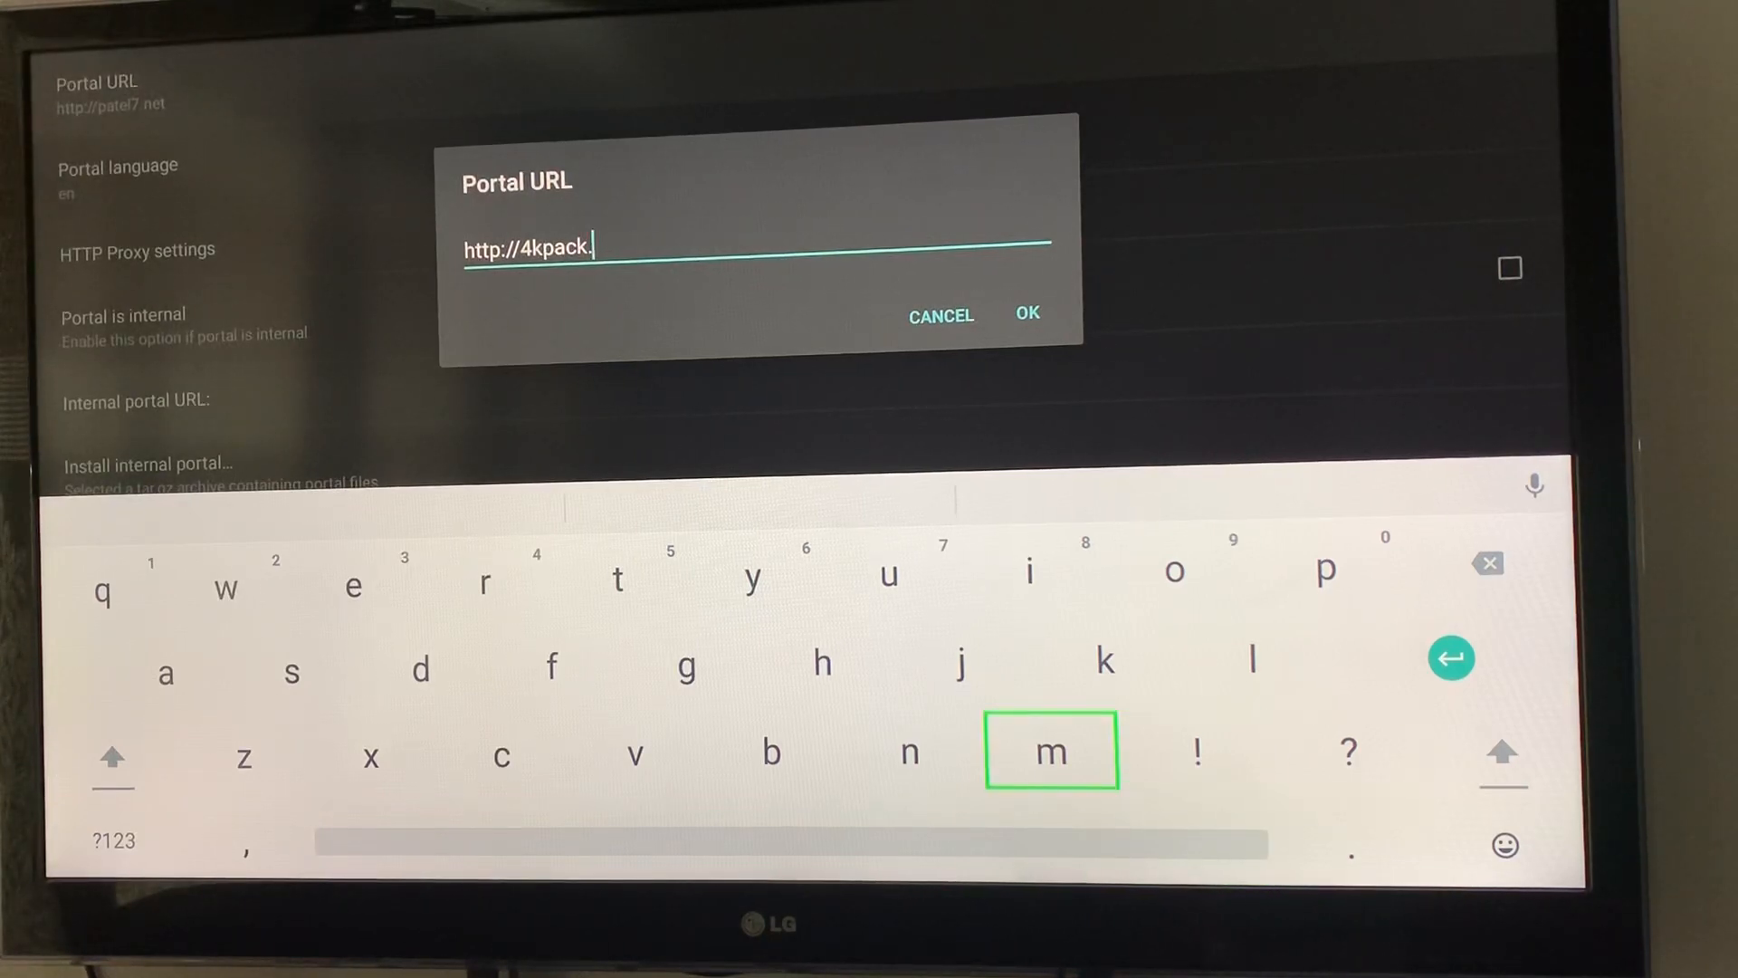
{"action": "left_click", "coordinate": [501, 752]}
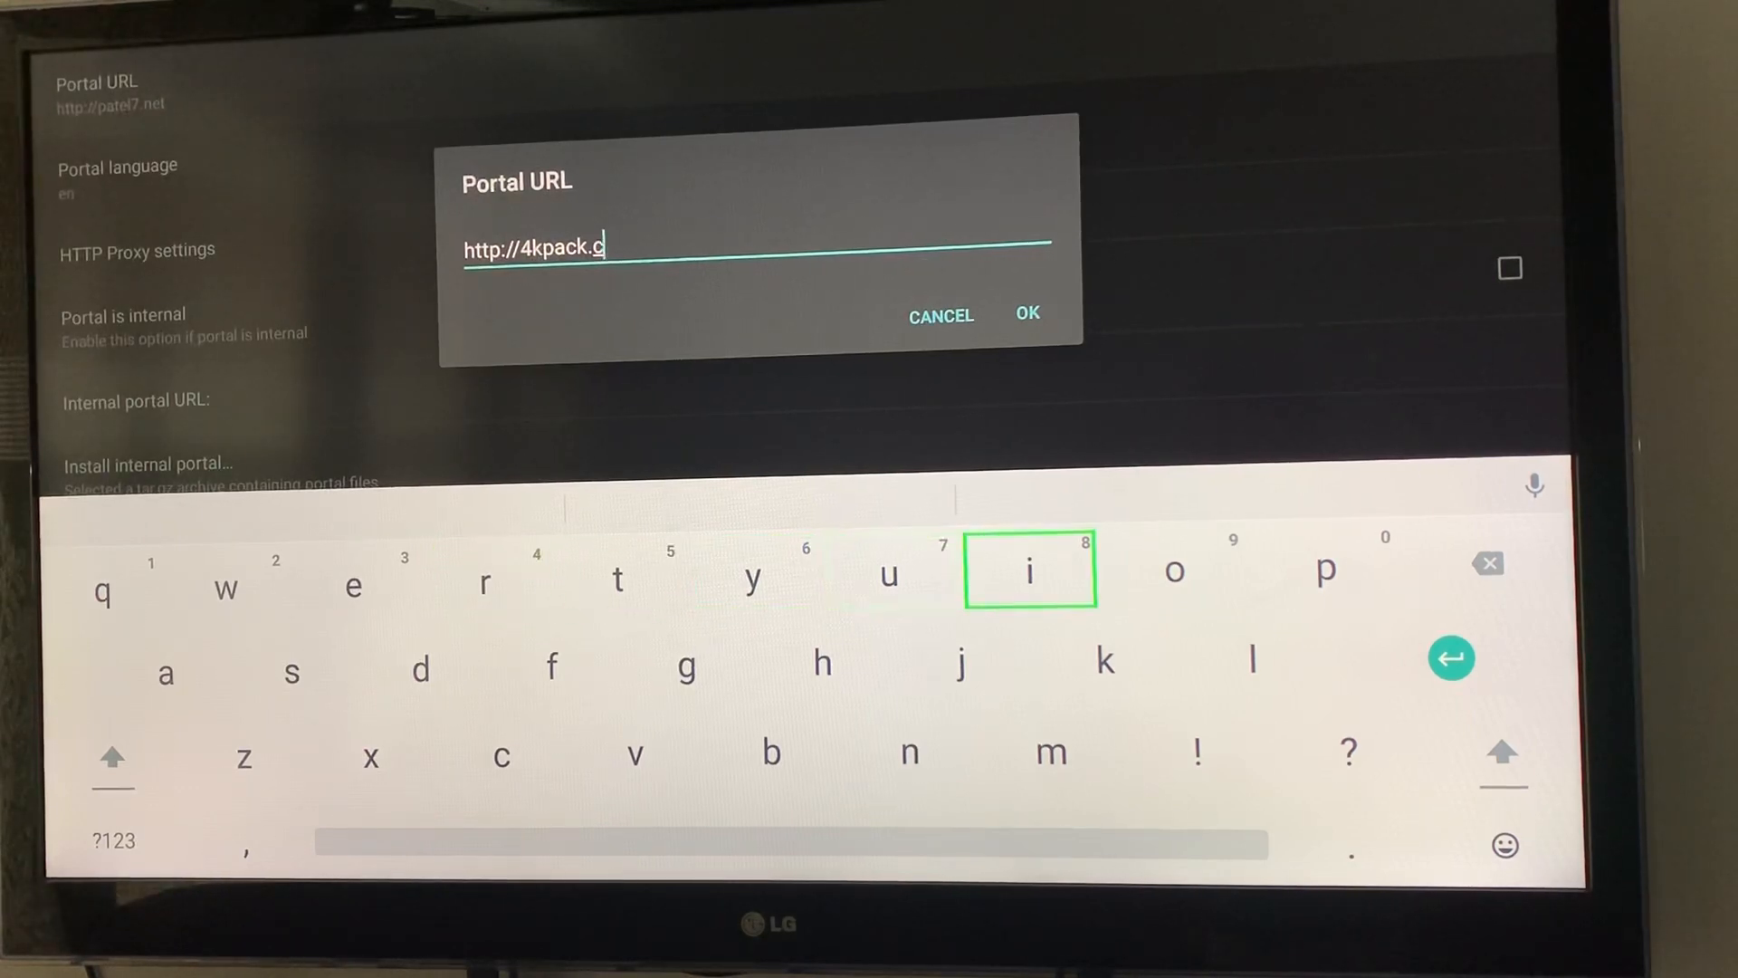
{"action": "left_click", "coordinate": [1173, 569]}
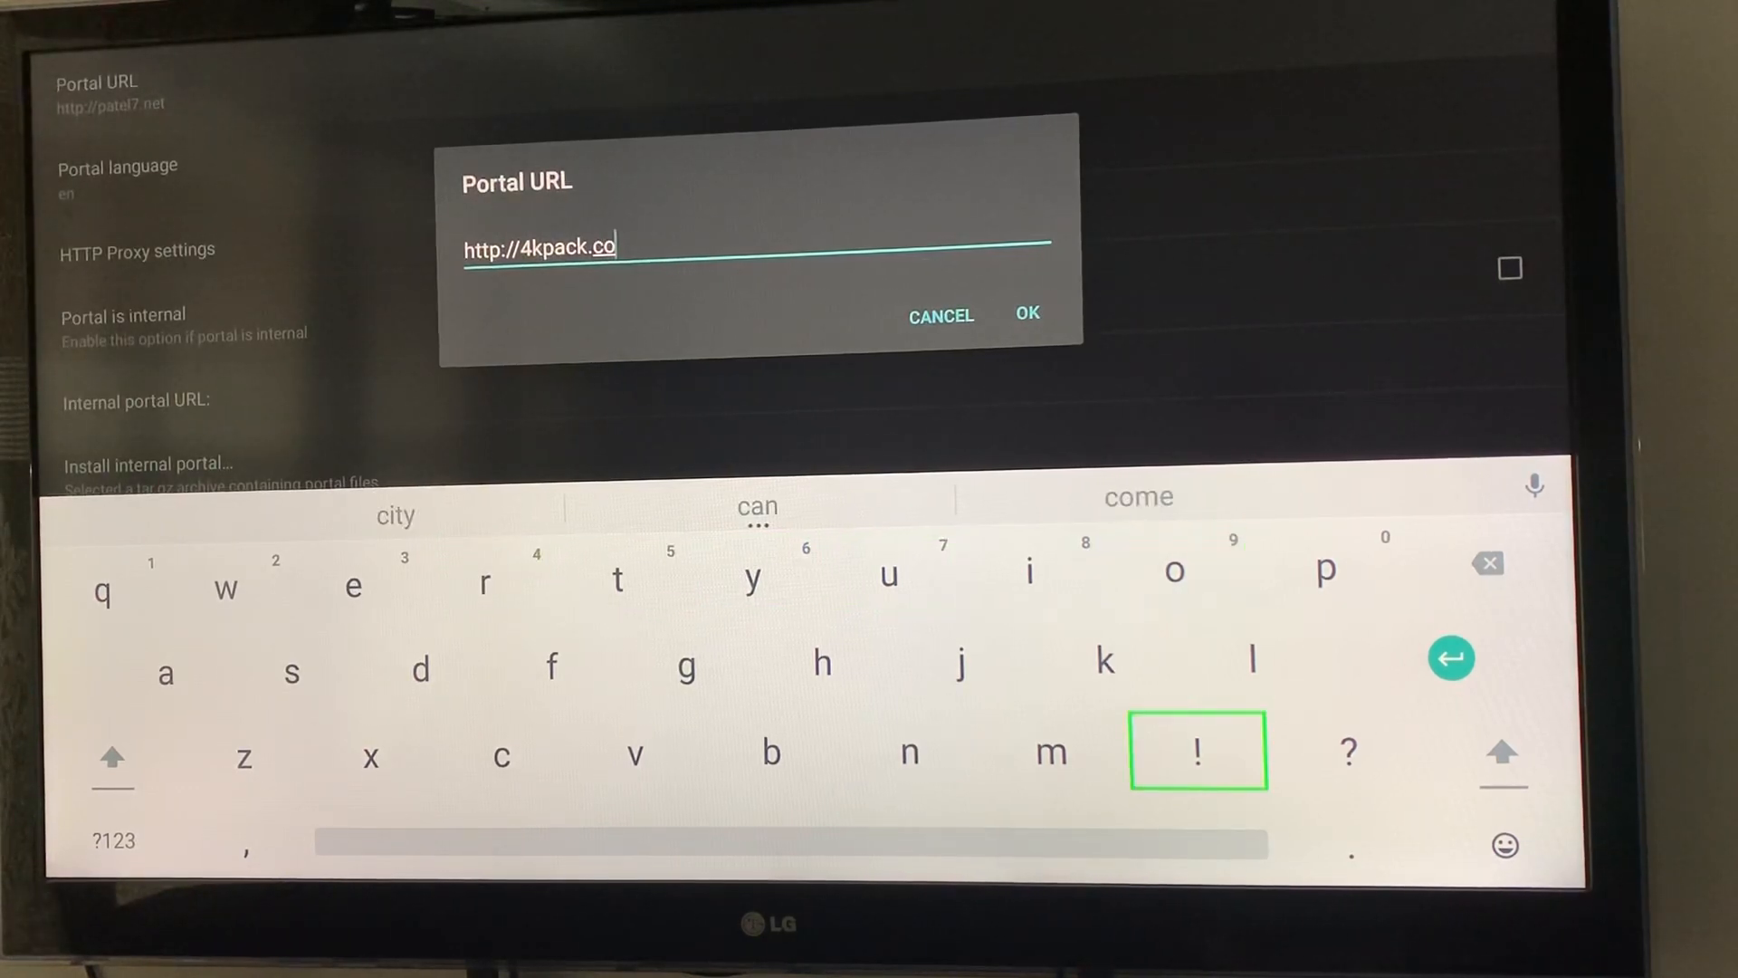
{"action": "left_click", "coordinate": [1050, 751]}
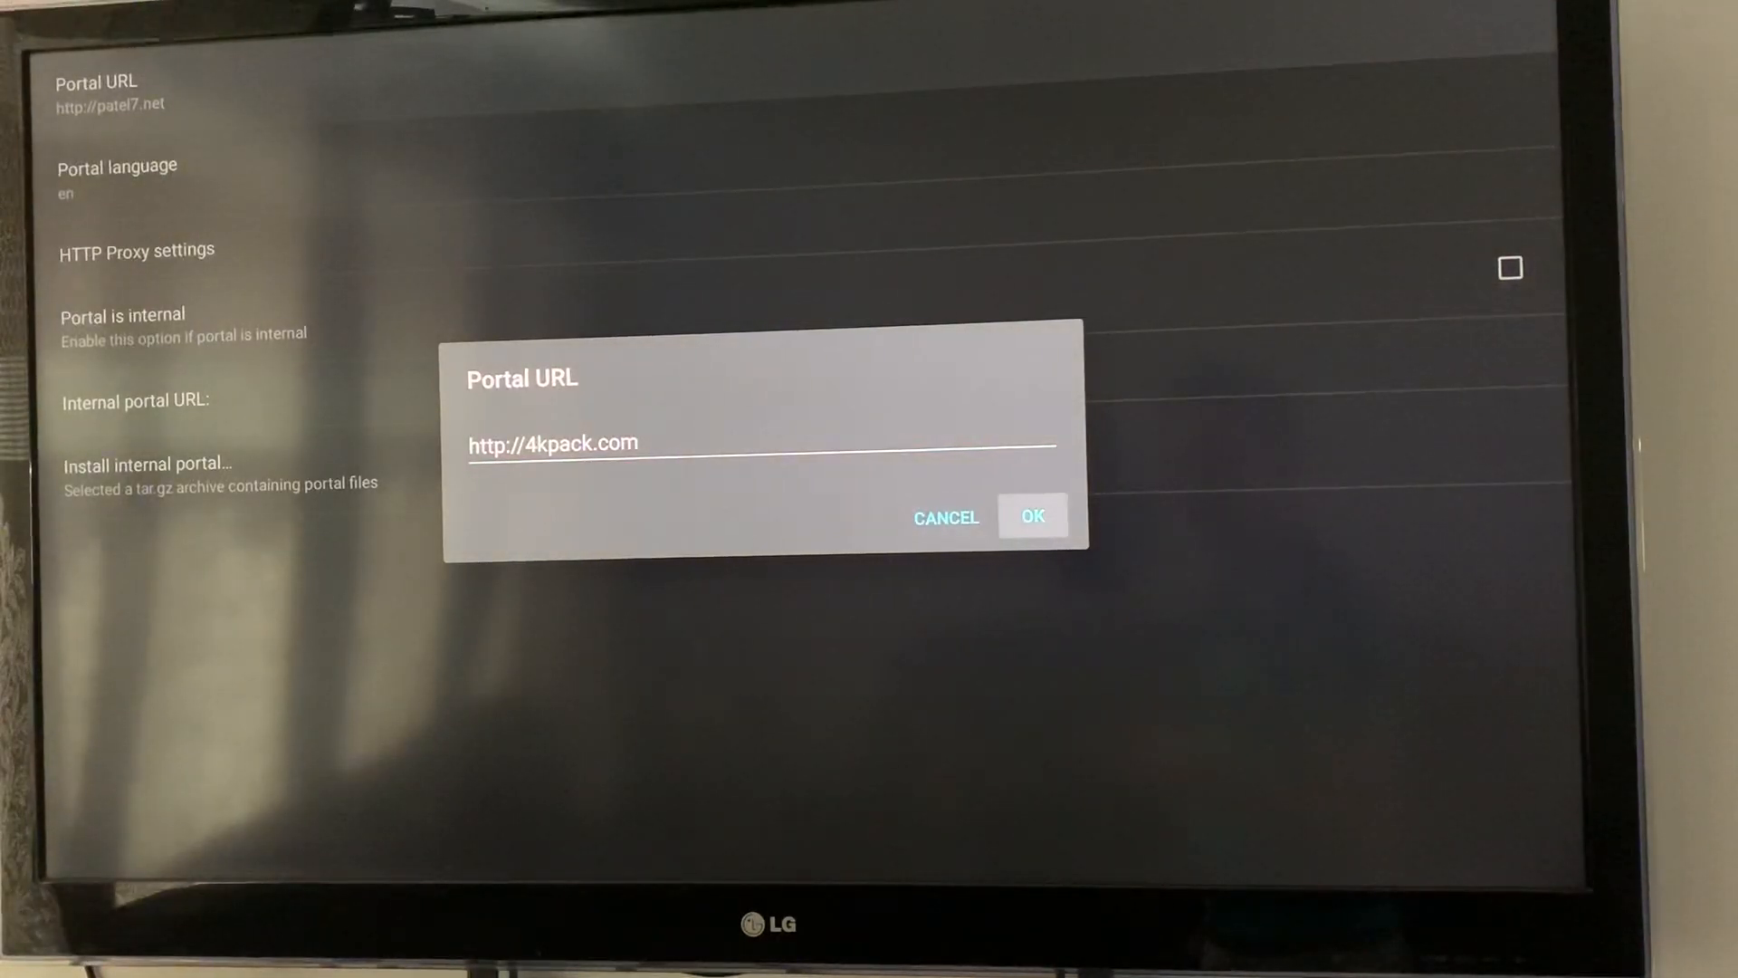
{"action": "left_click", "coordinate": [1031, 517]}
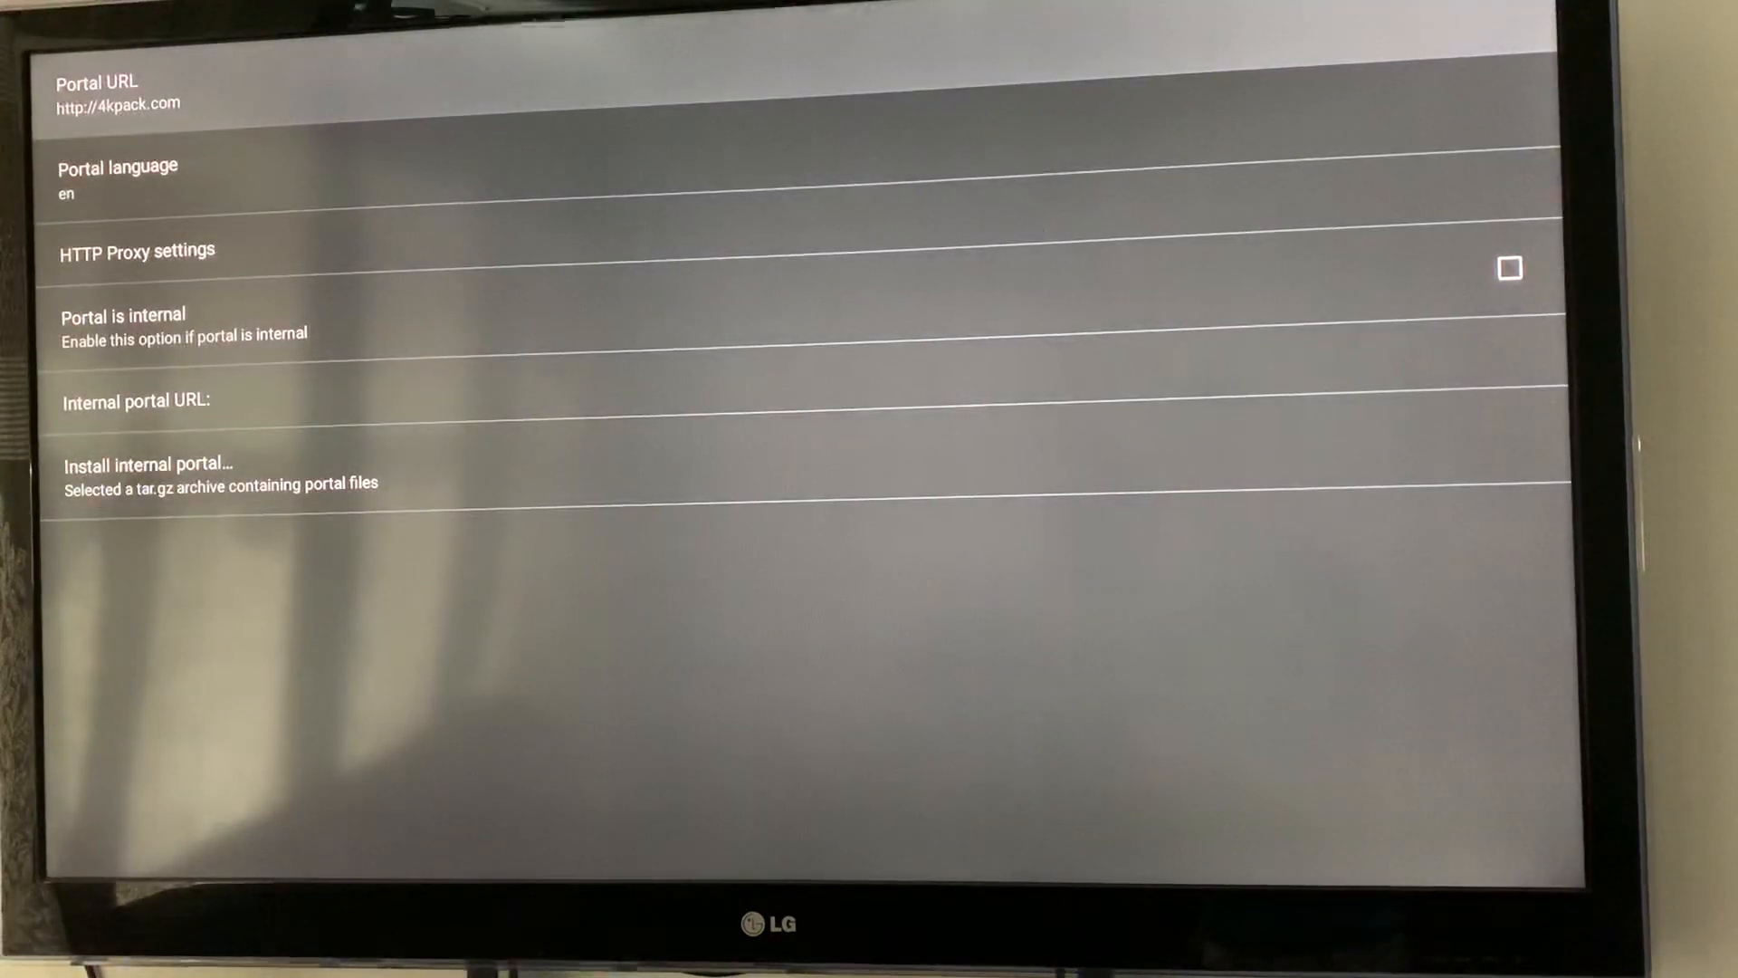